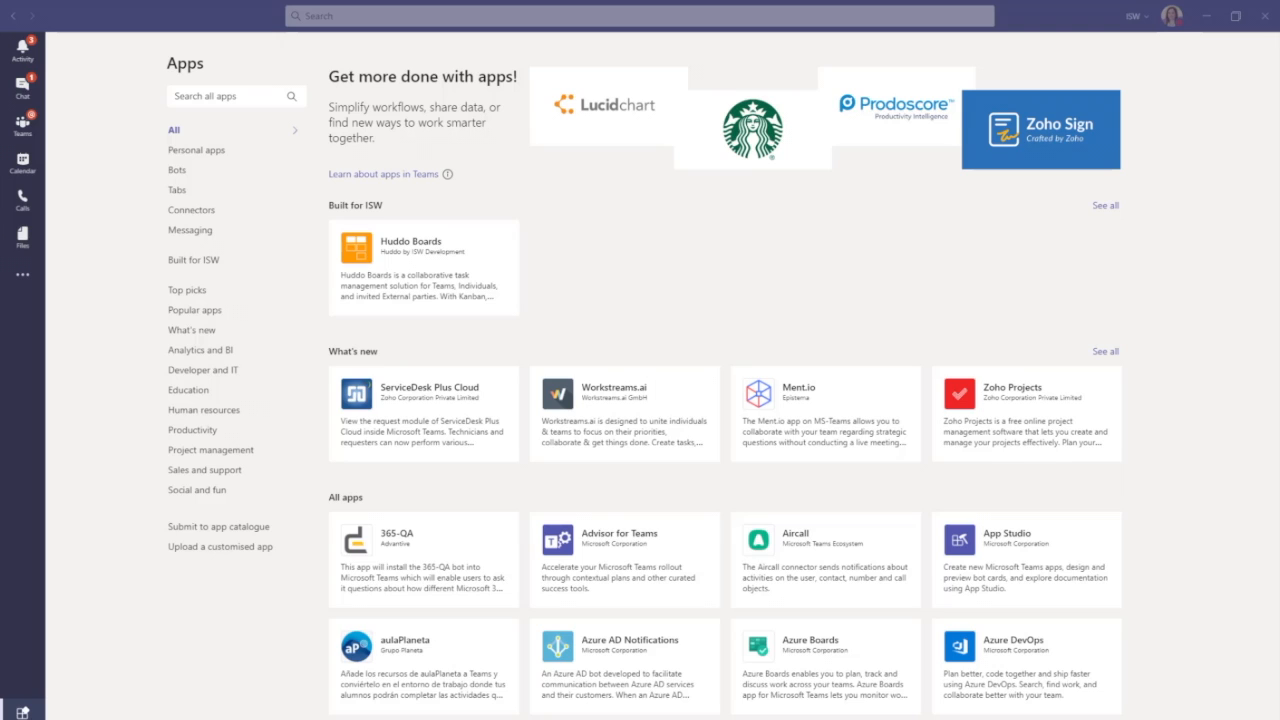
mouse_move(76, 392)
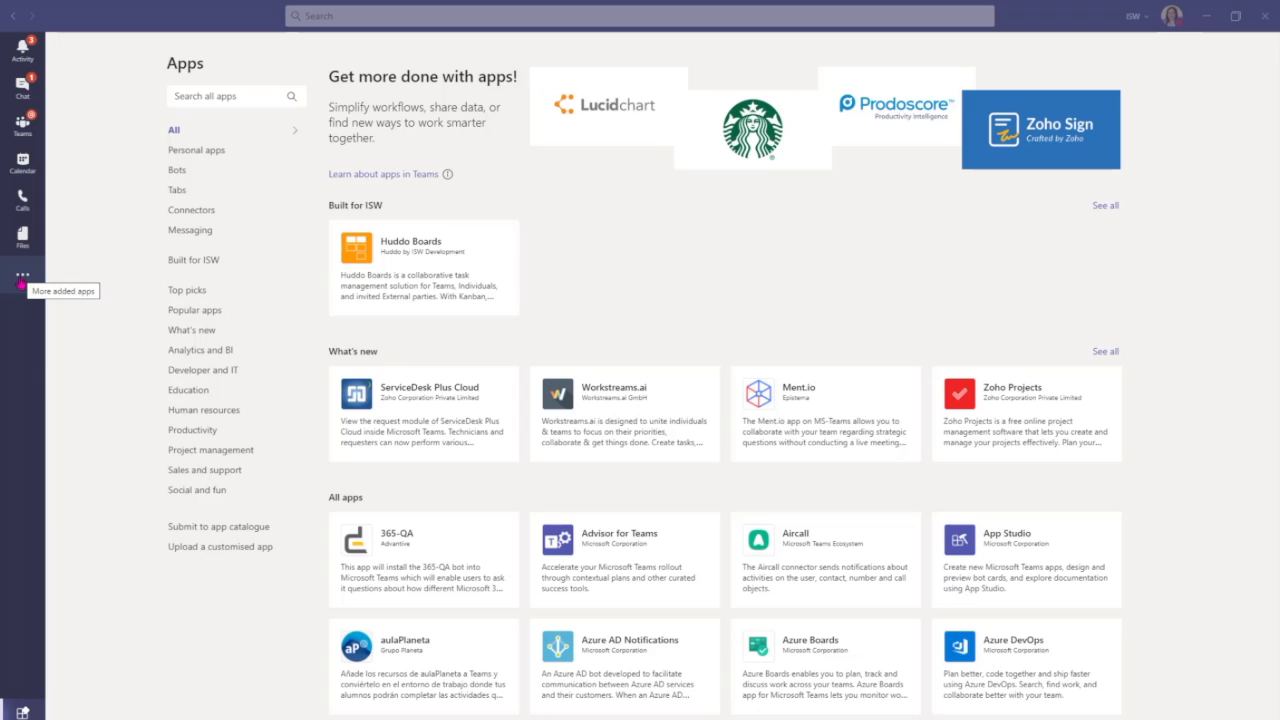
- Search the Teams app store for 'Huddo Boards' and bring up its details page
left_click(18, 276)
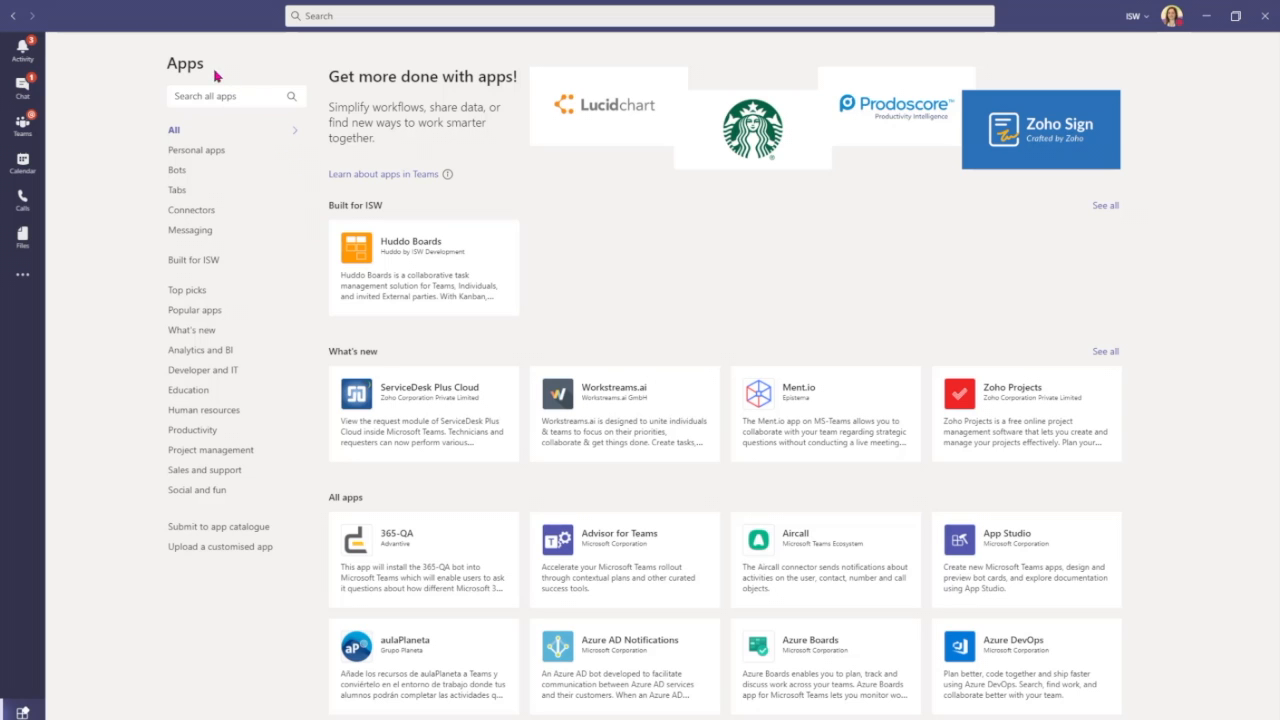
left_click(234, 96)
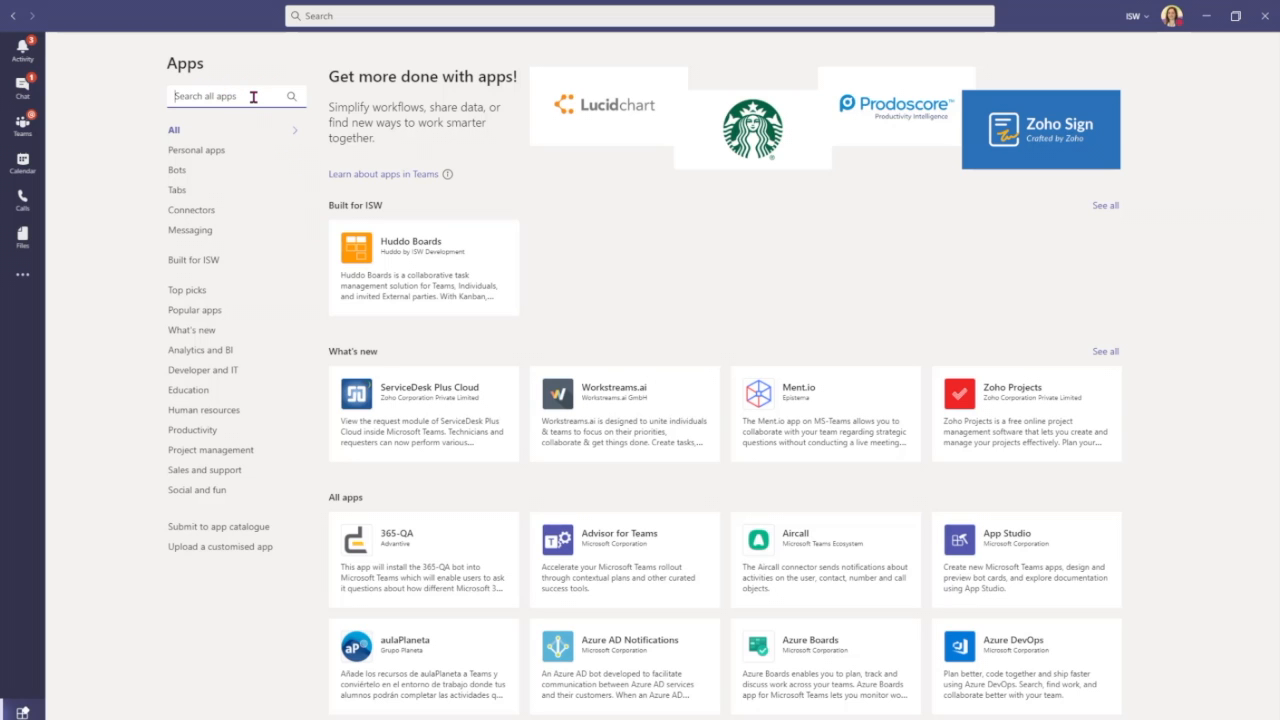
type("Huddo")
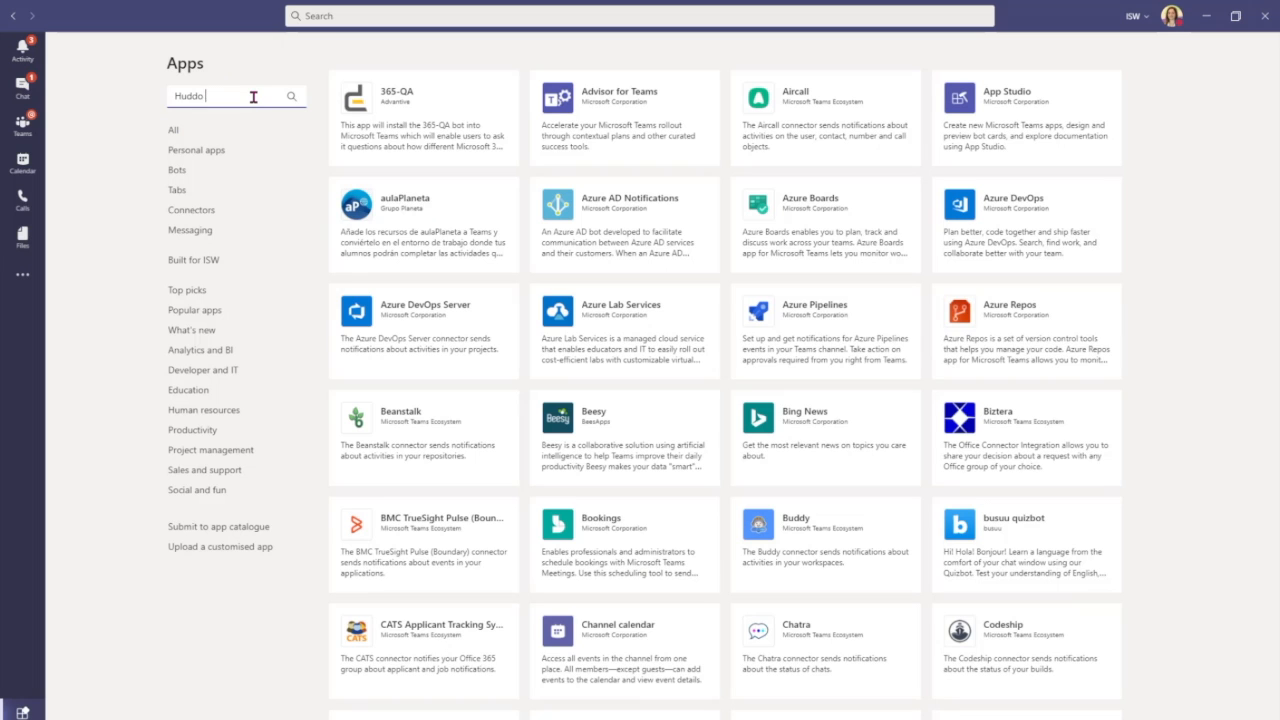
type("Boards")
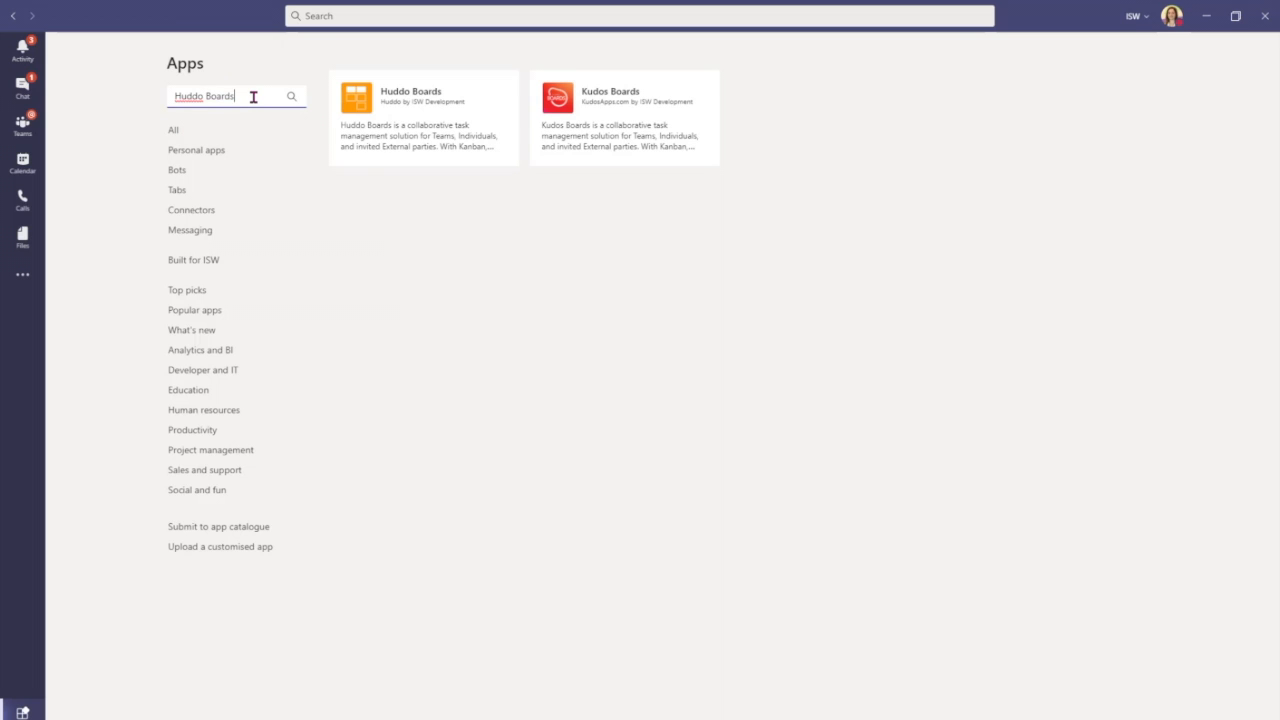
mouse_move(440, 130)
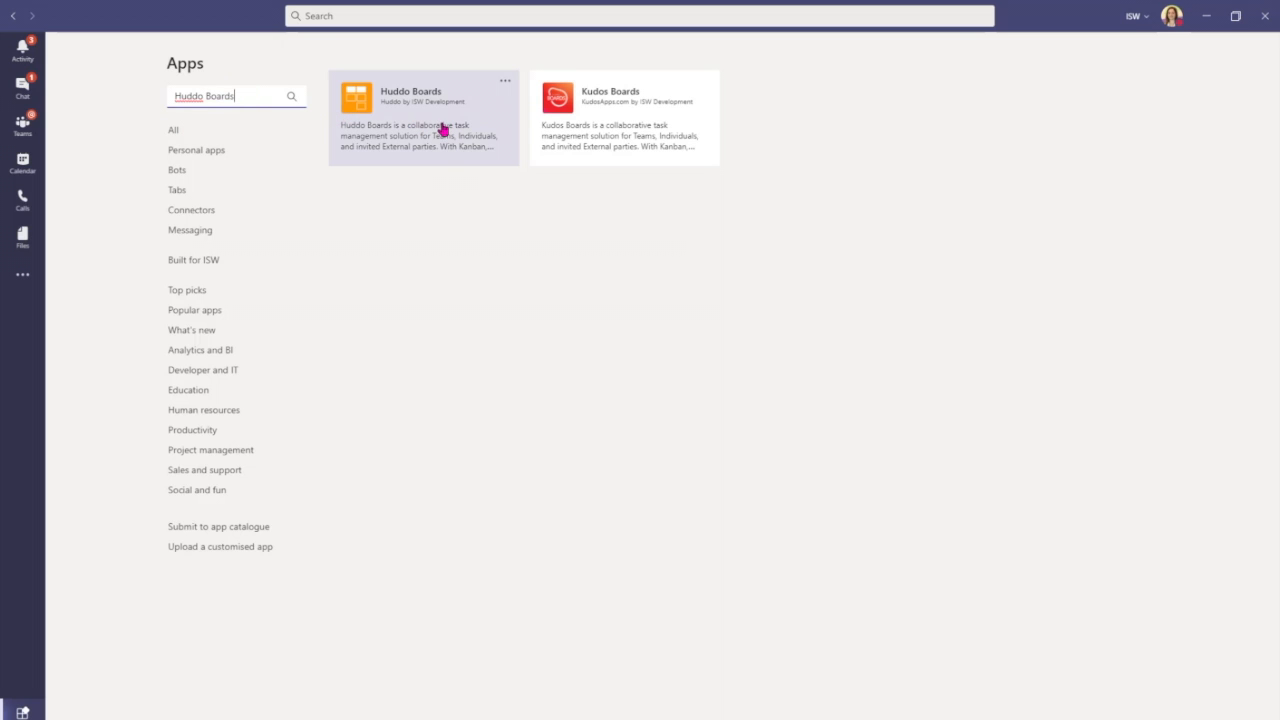
left_click(422, 116)
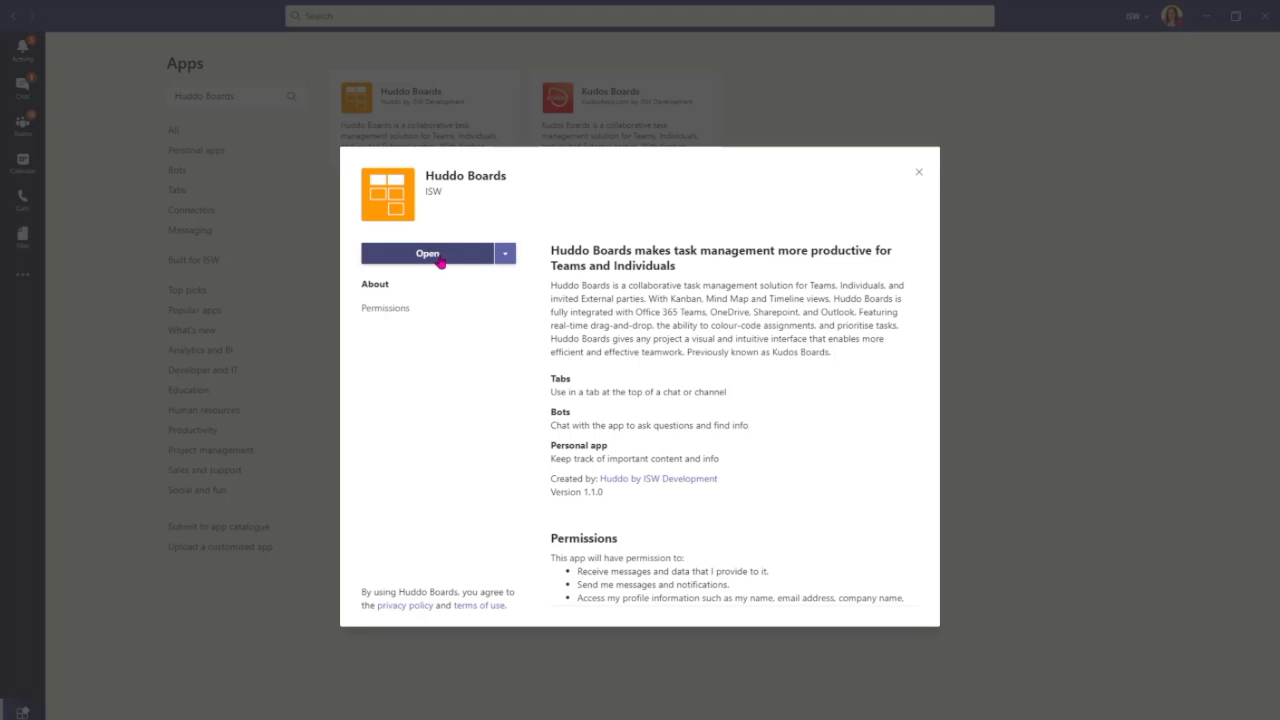
- Launch Huddo Boards inside Teams to show the My Boards overview with Team Boards for 2021
left_click(428, 252)
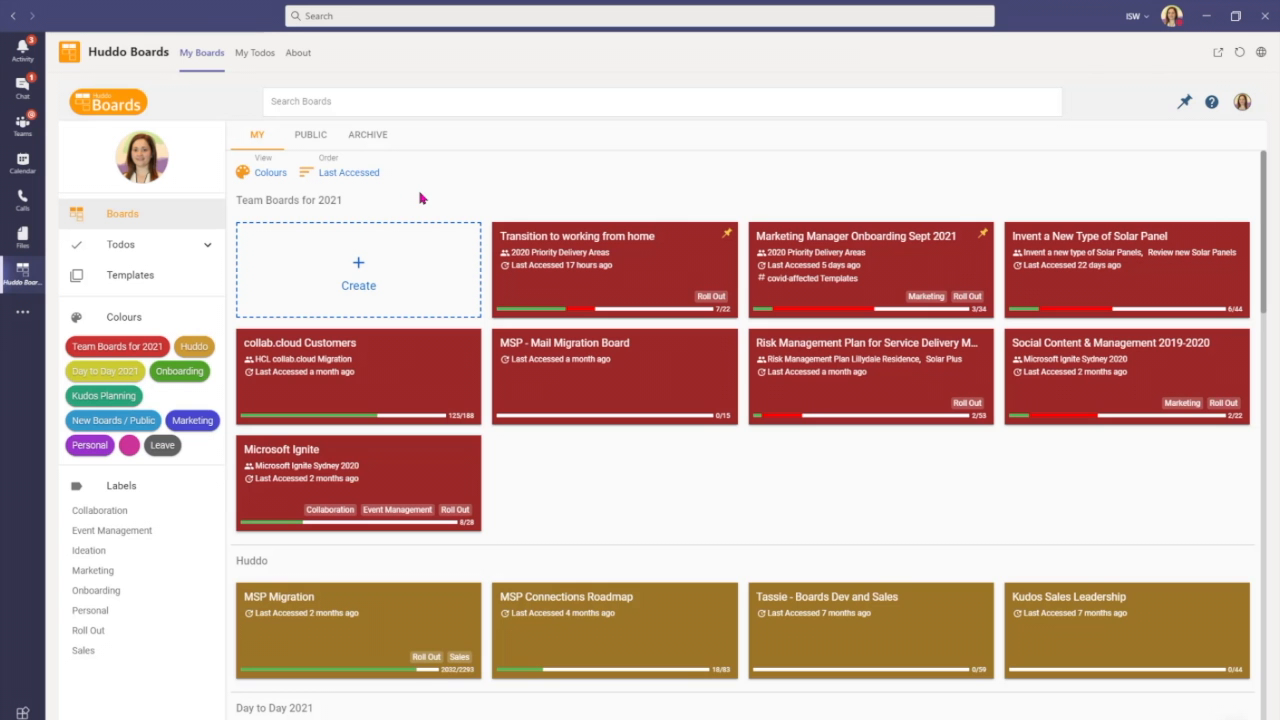
mouse_move(430, 196)
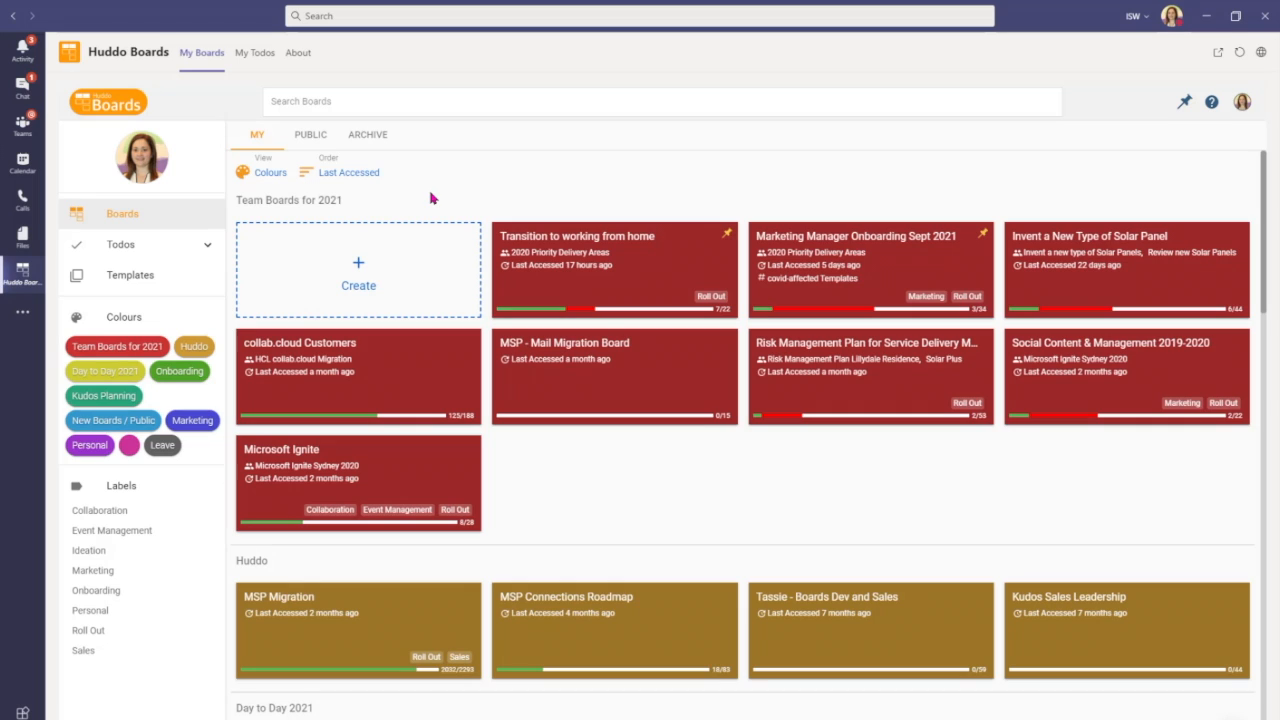
mouse_move(22, 312)
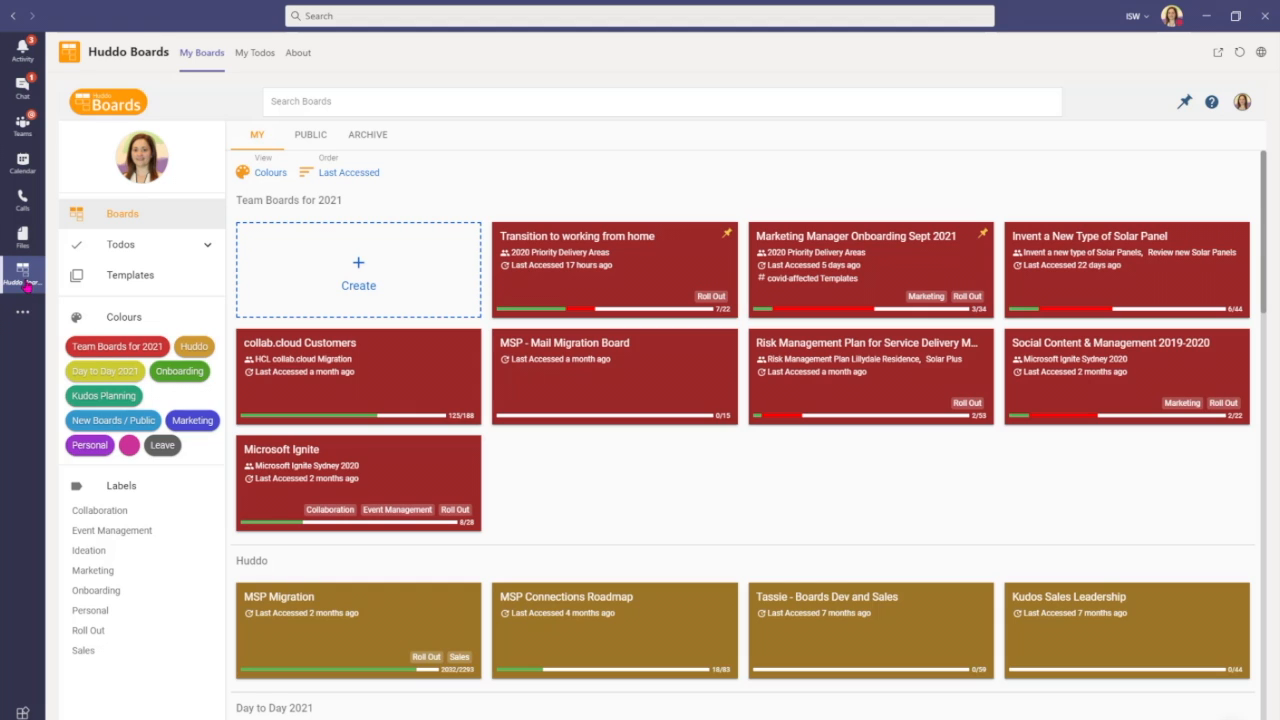
mouse_move(24, 284)
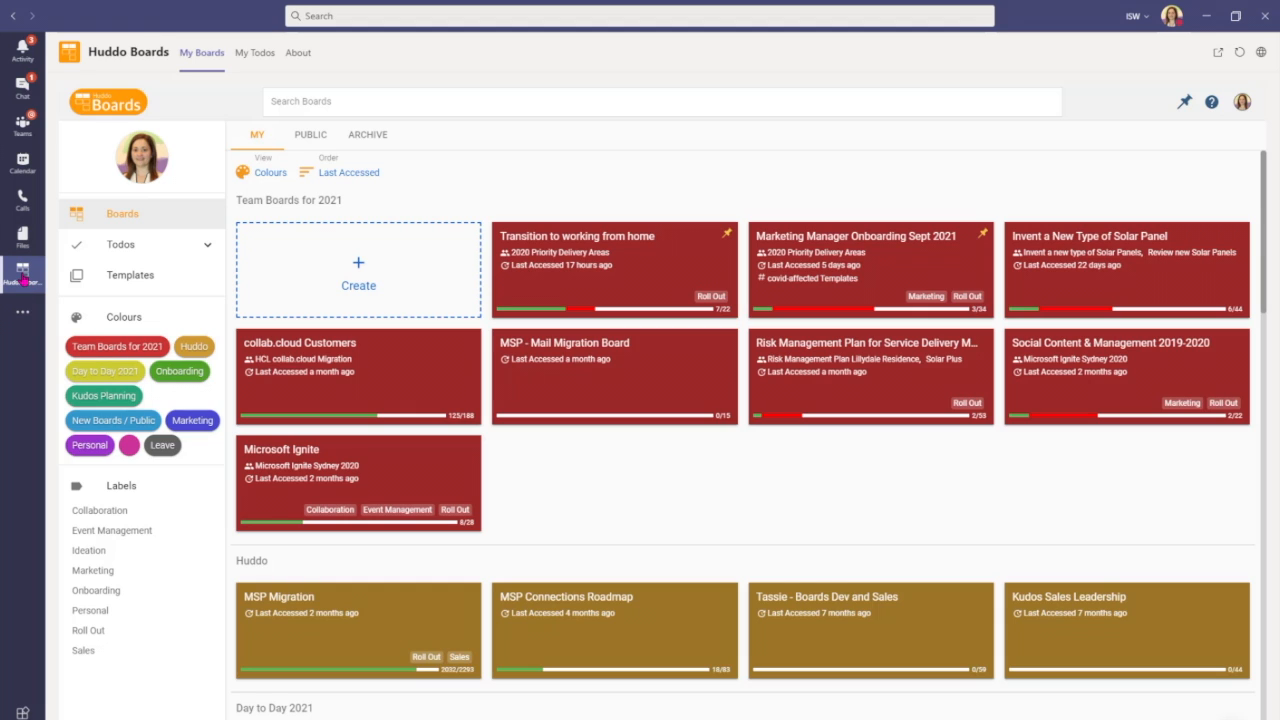
right_click(22, 270)
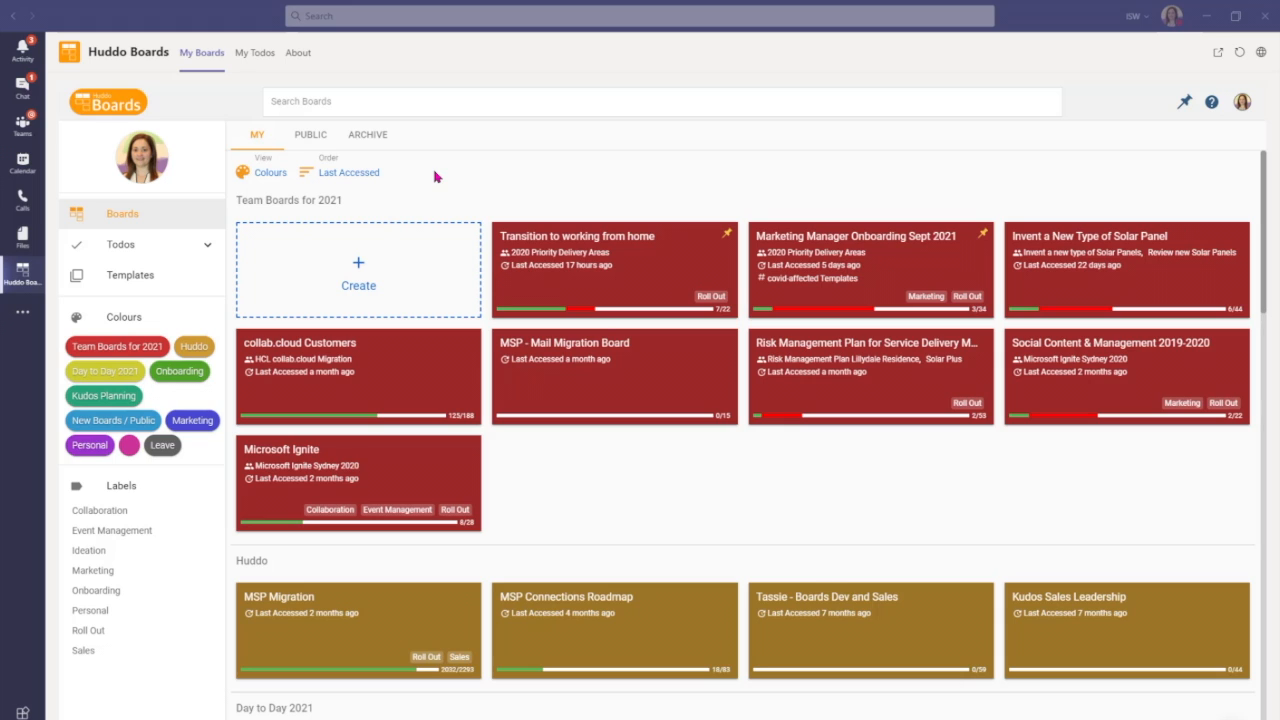
mouse_move(432, 276)
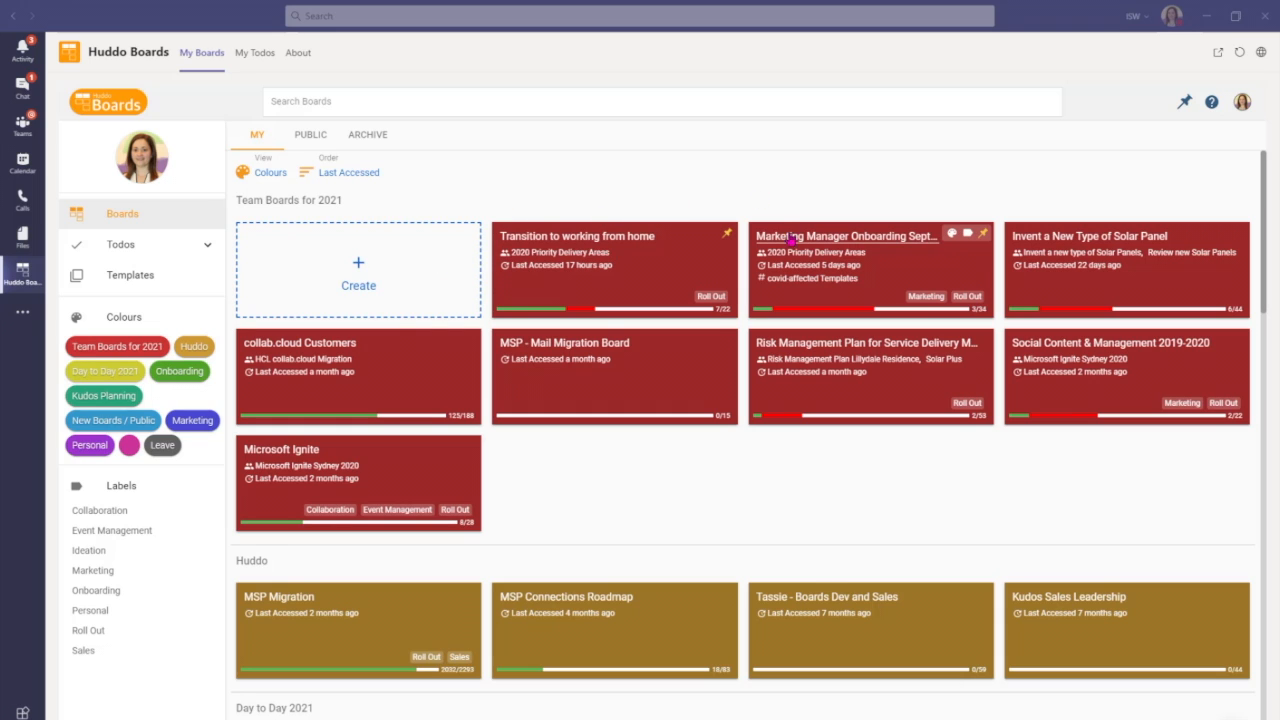
mouse_move(1024, 248)
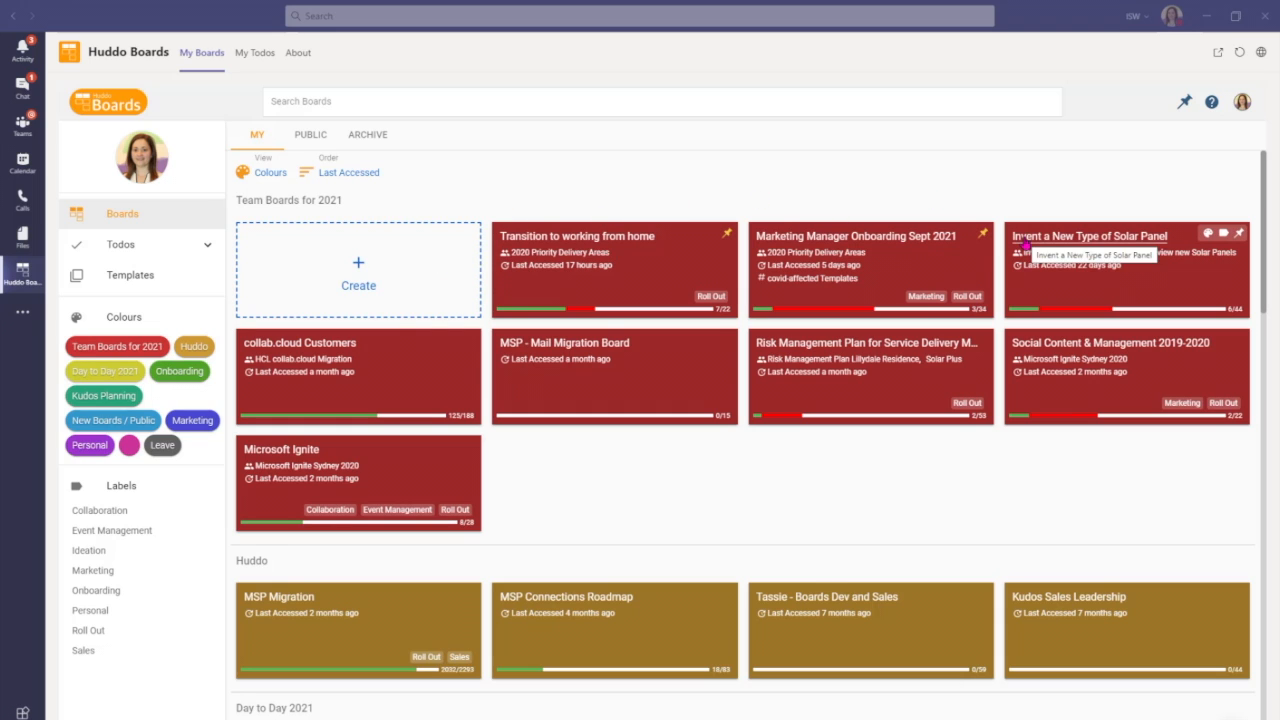
mouse_move(808, 168)
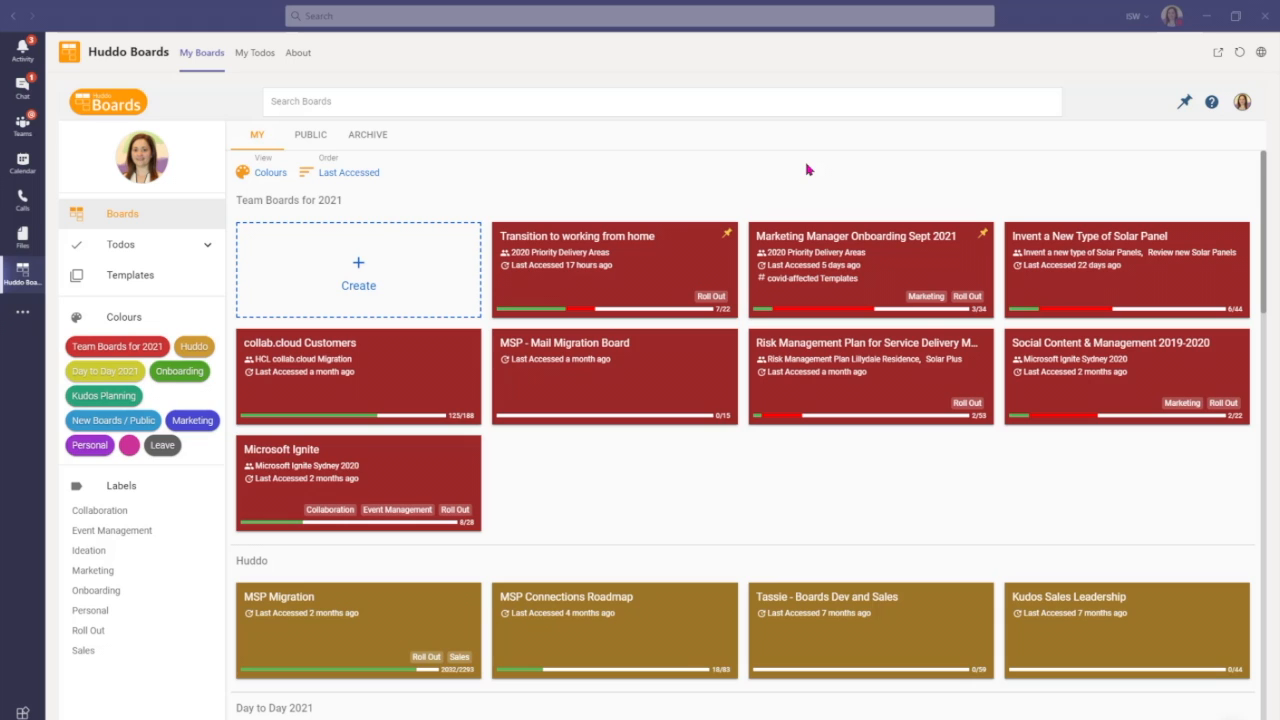
mouse_move(800, 172)
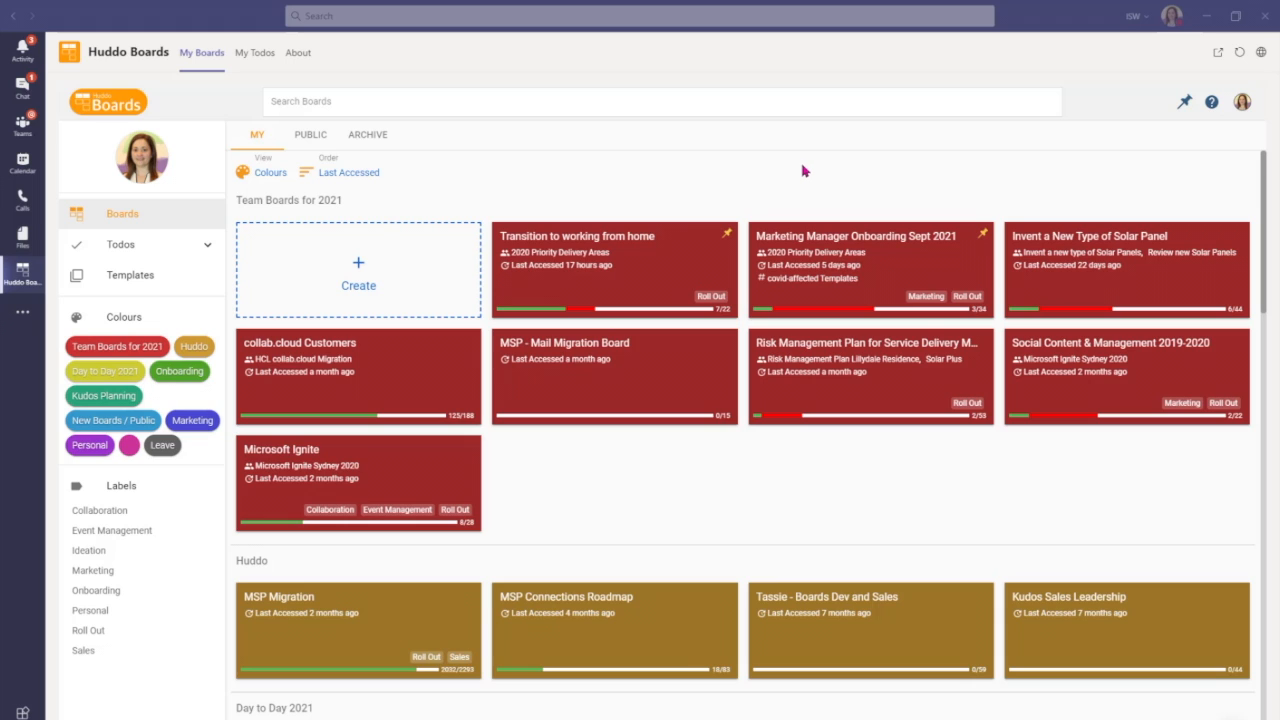
mouse_move(724, 176)
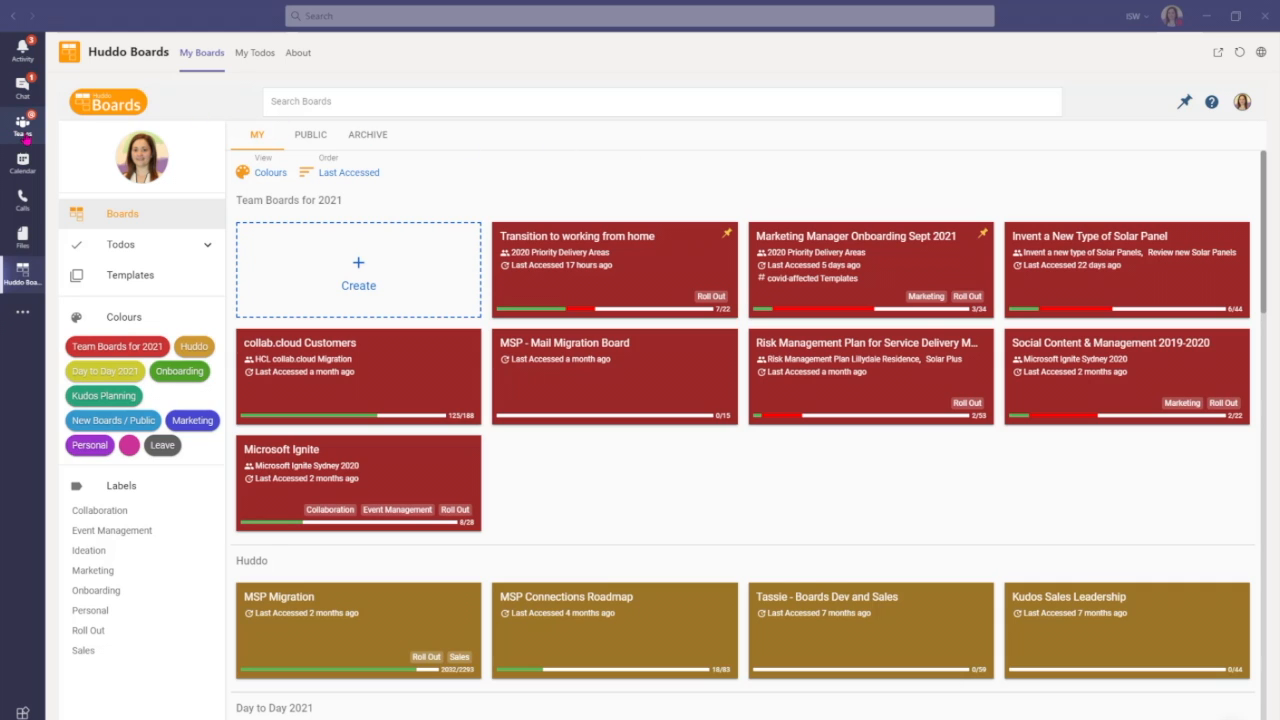
- Return to the Workshops channel posts in the 2020 Priority Delivery Areas team
left_click(22, 124)
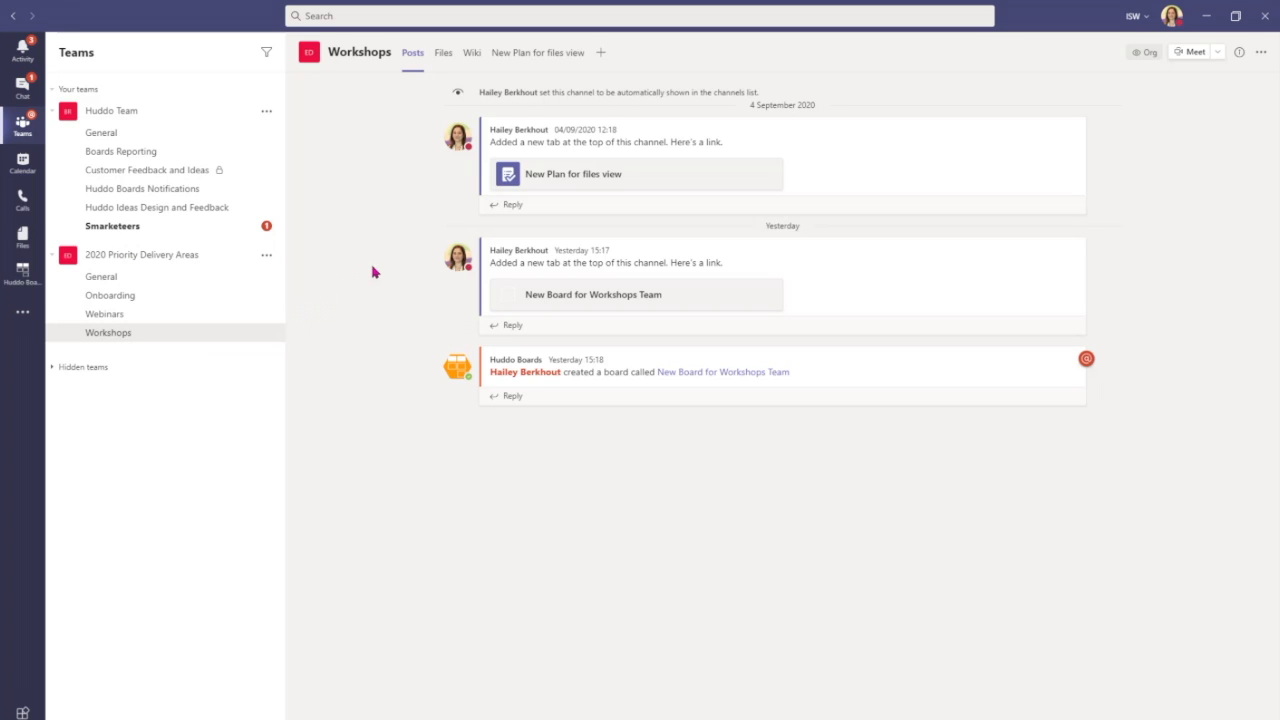
mouse_move(388, 270)
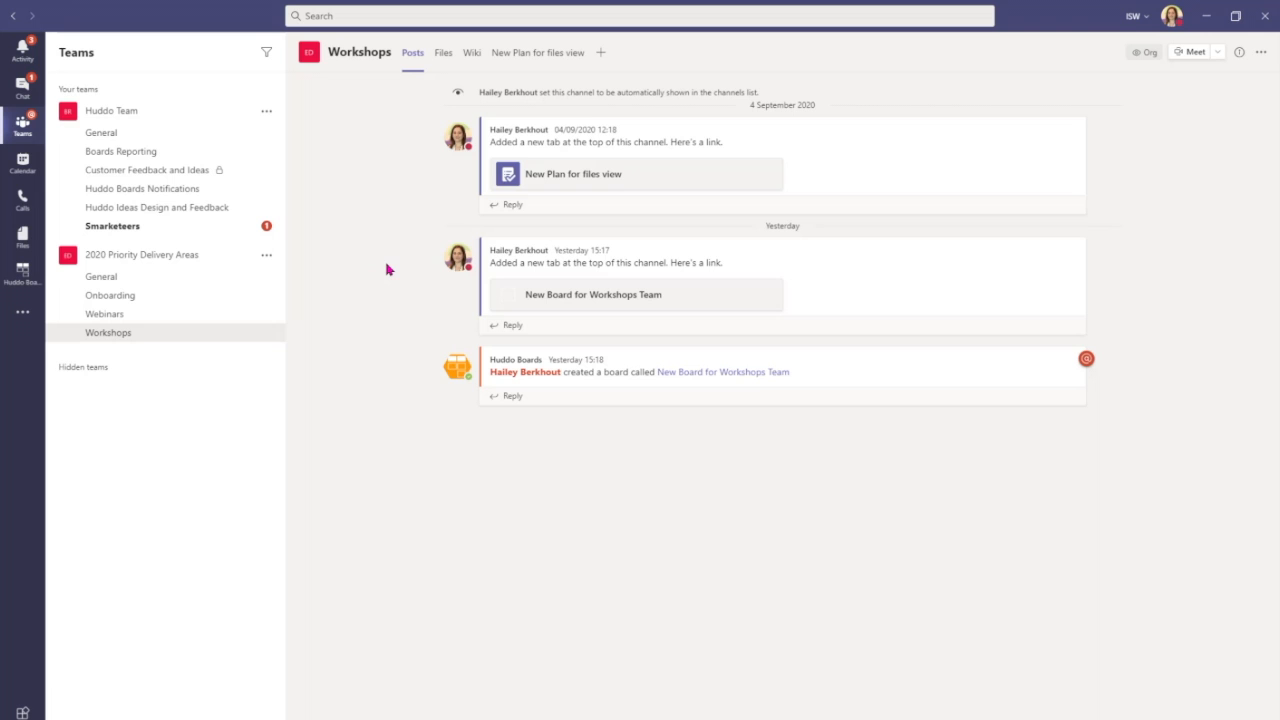
mouse_move(620, 48)
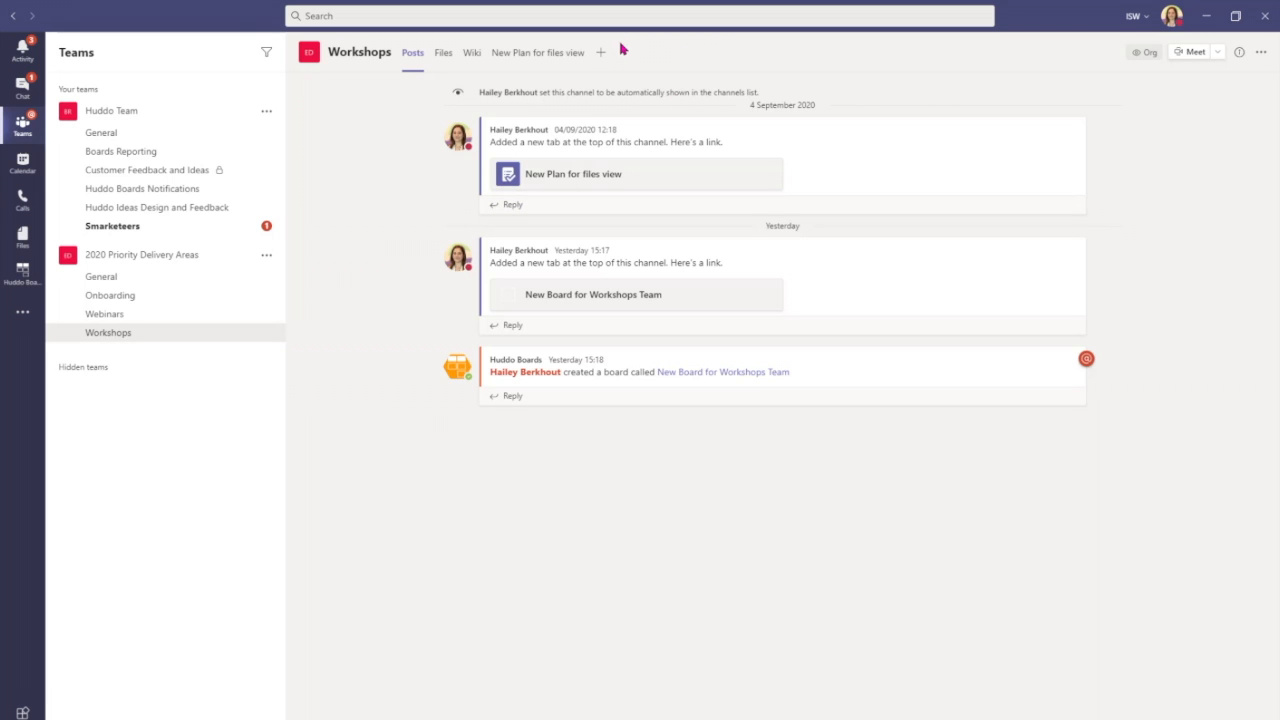
- Add a new channel tab, searching 'Huddo' and choosing Huddo Boards as its app
left_click(600, 52)
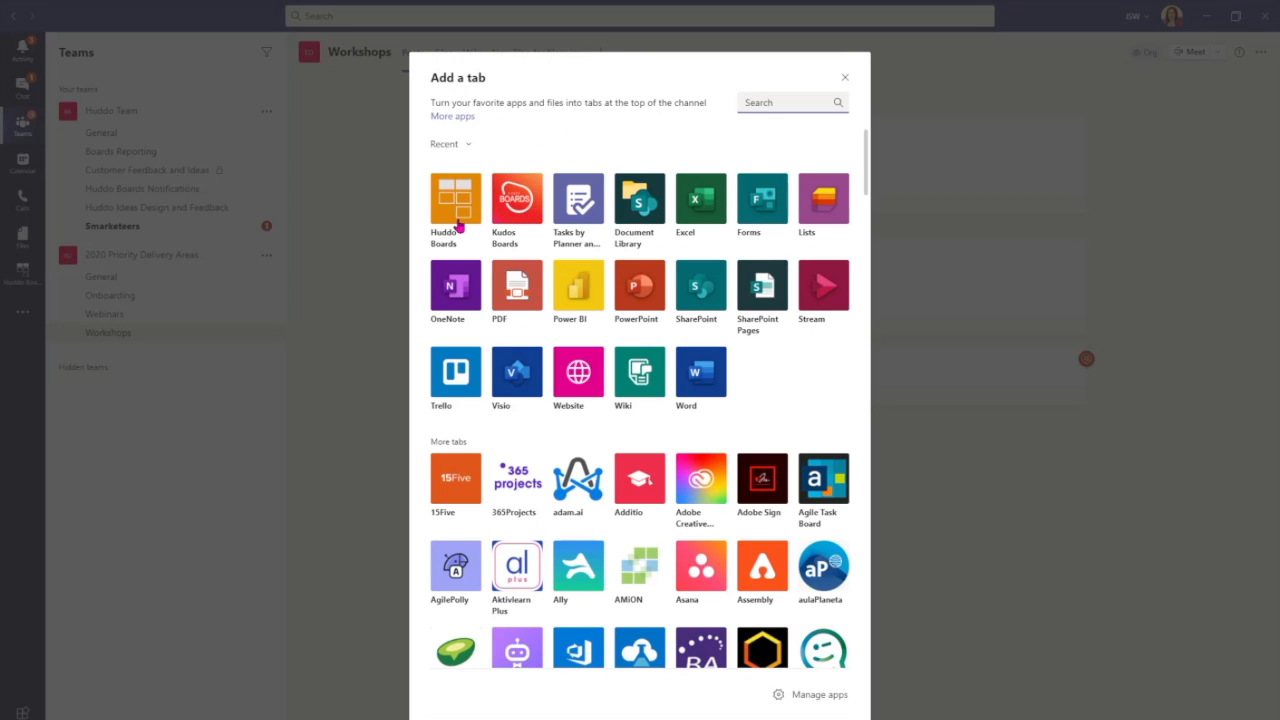
mouse_move(456, 200)
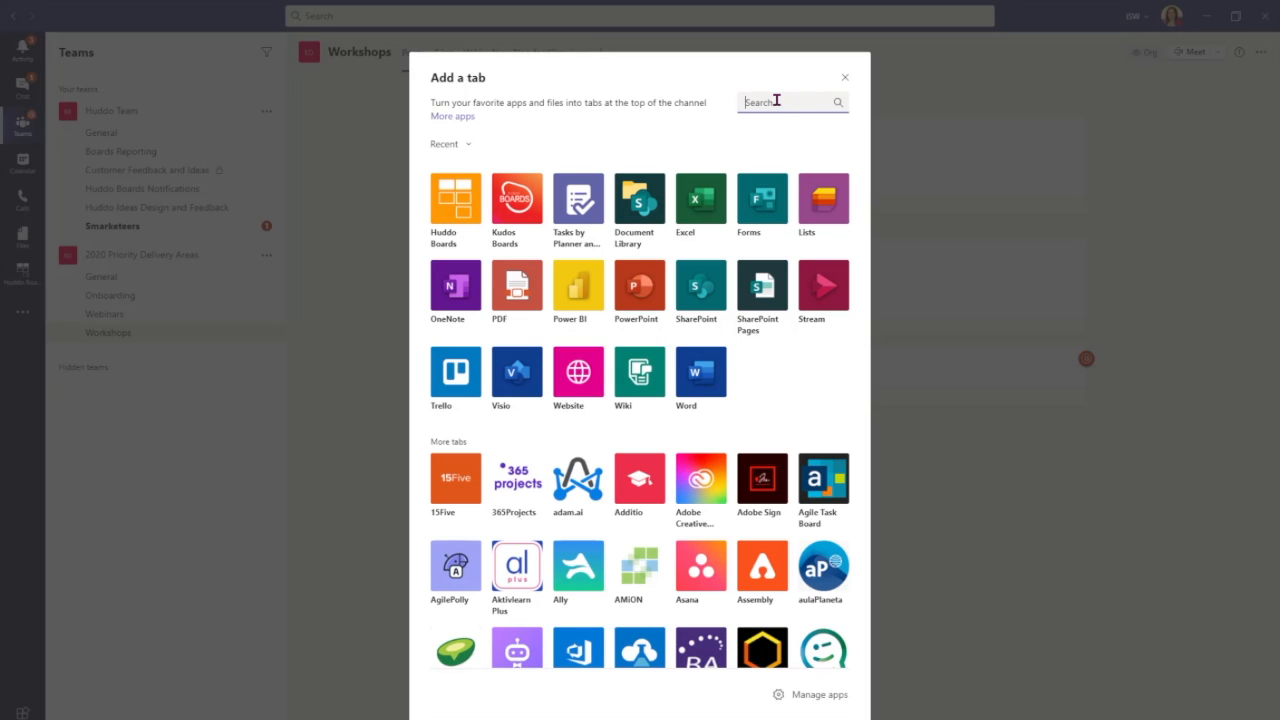
type("Huddo")
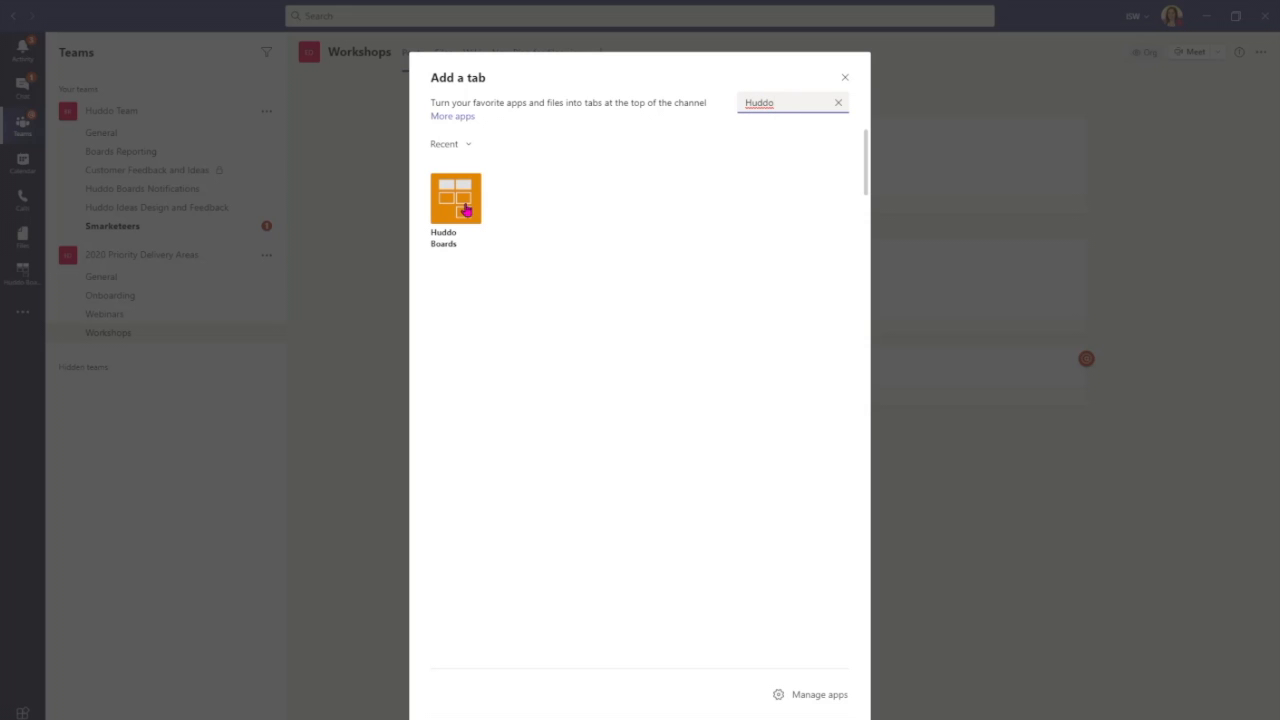
mouse_move(456, 198)
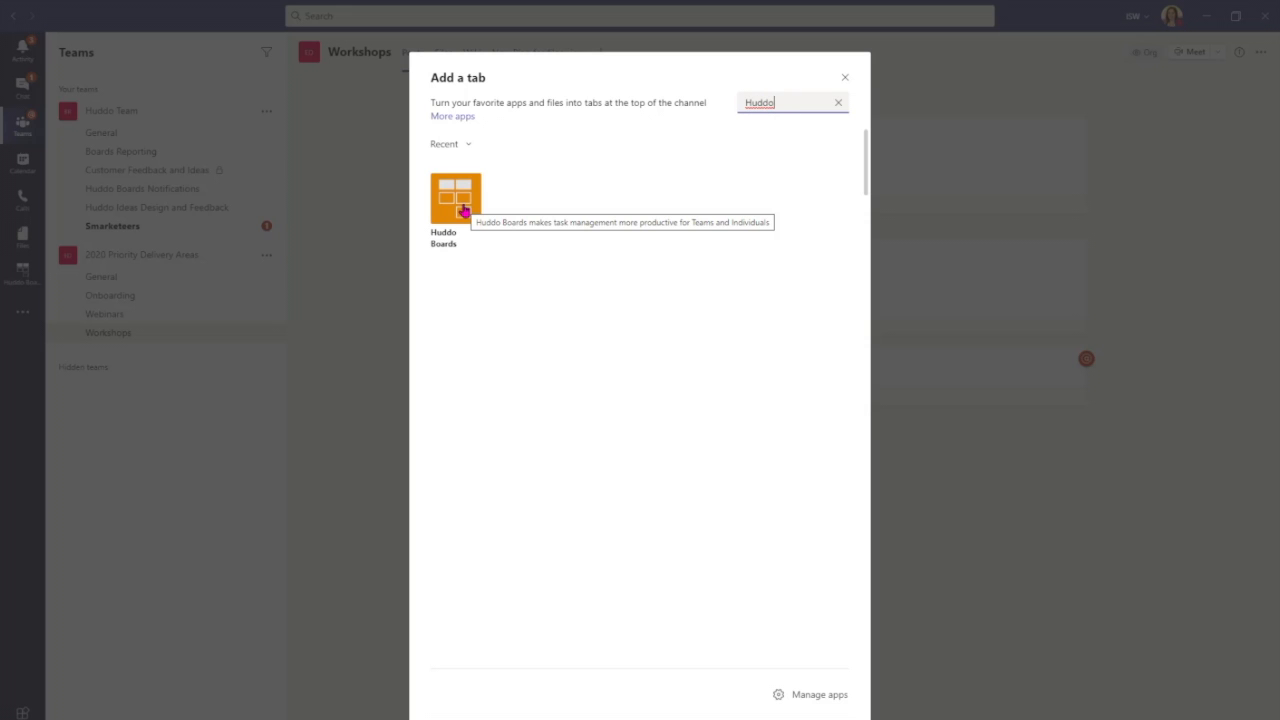
left_click(456, 196)
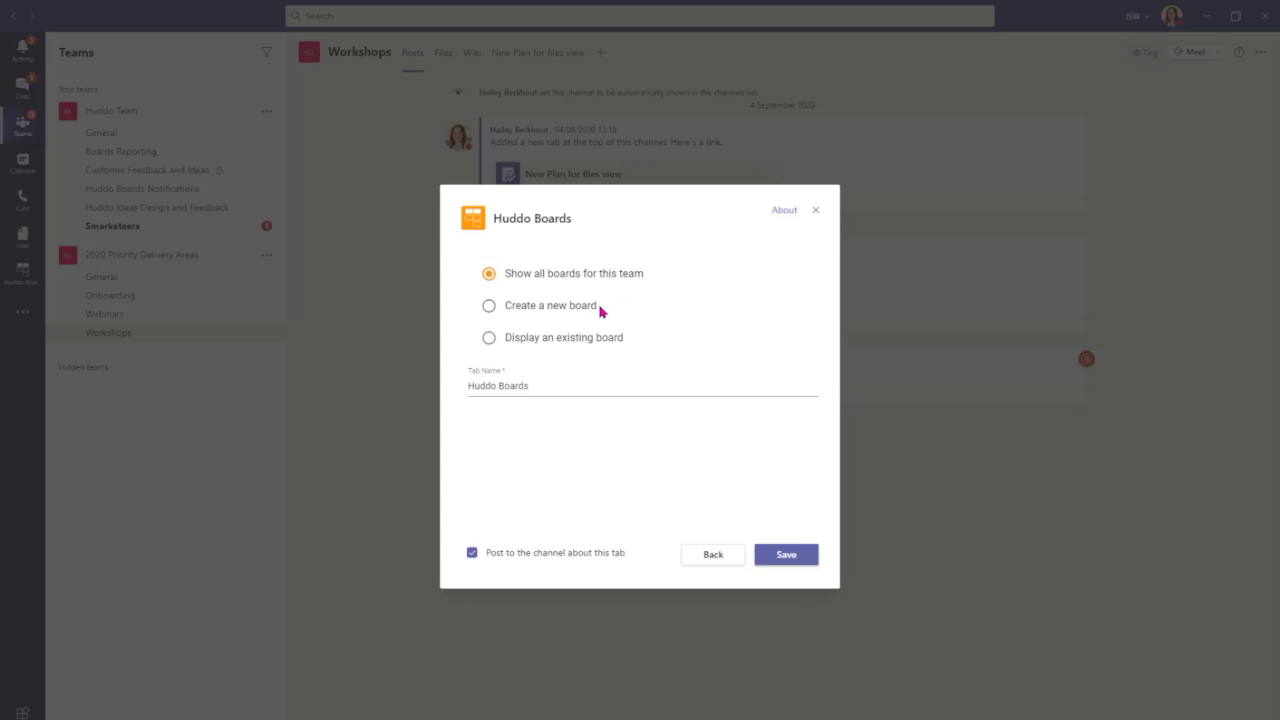
mouse_move(628, 340)
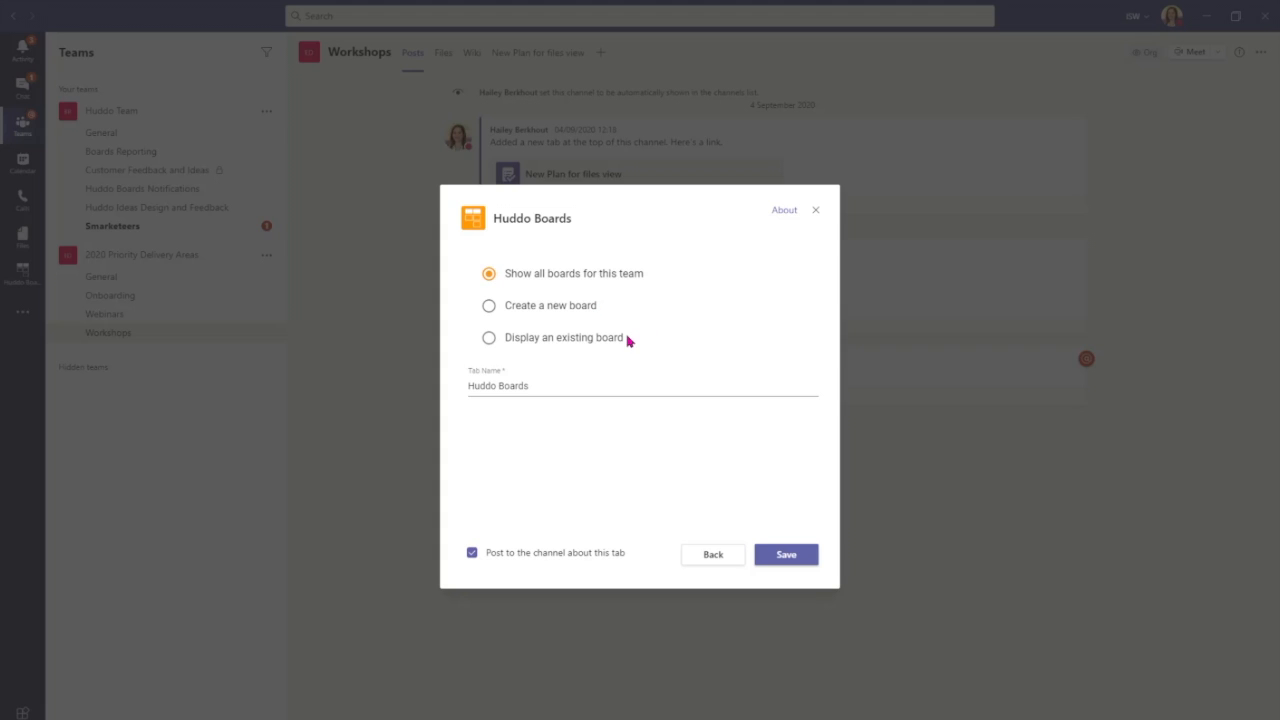
mouse_move(616, 344)
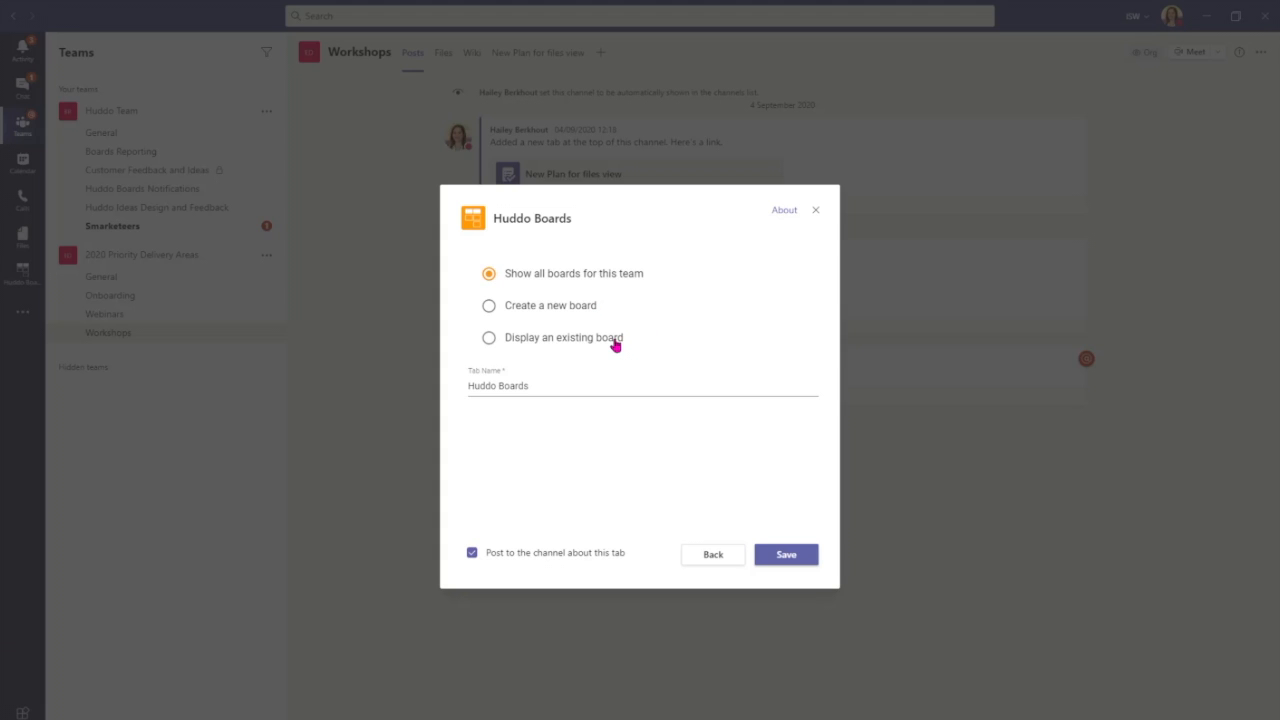
mouse_move(530, 348)
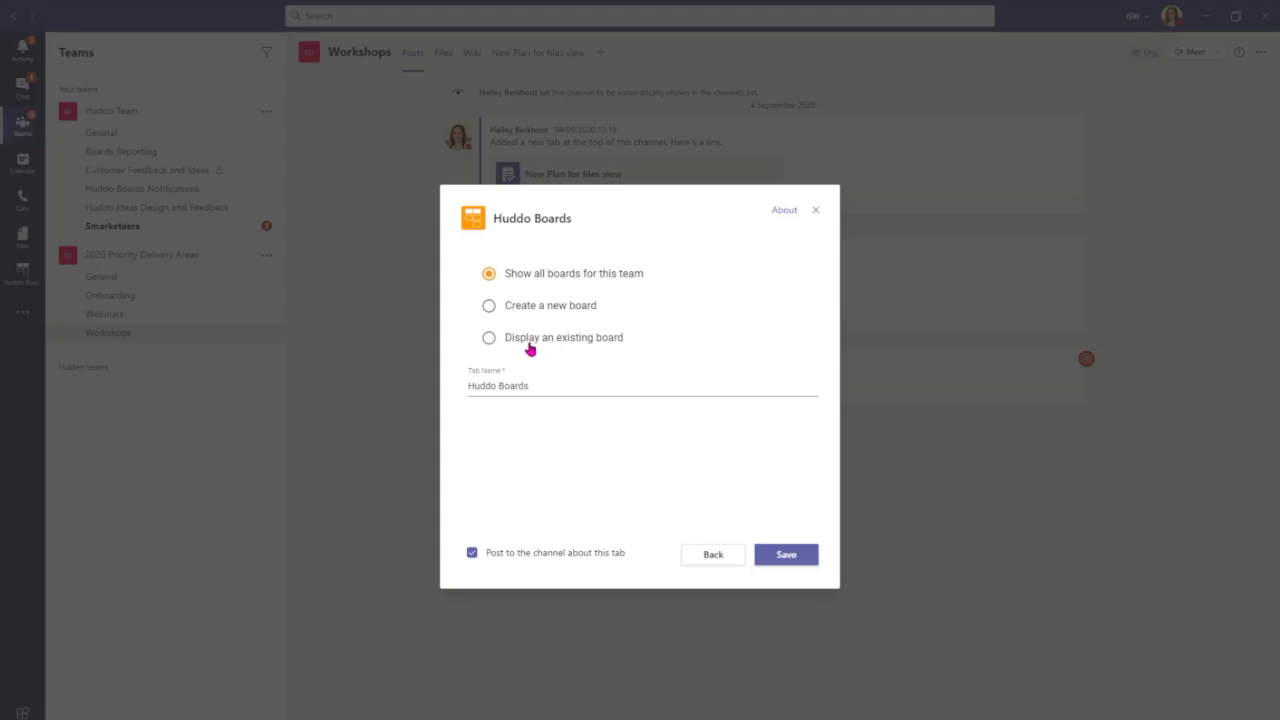
mouse_move(648, 348)
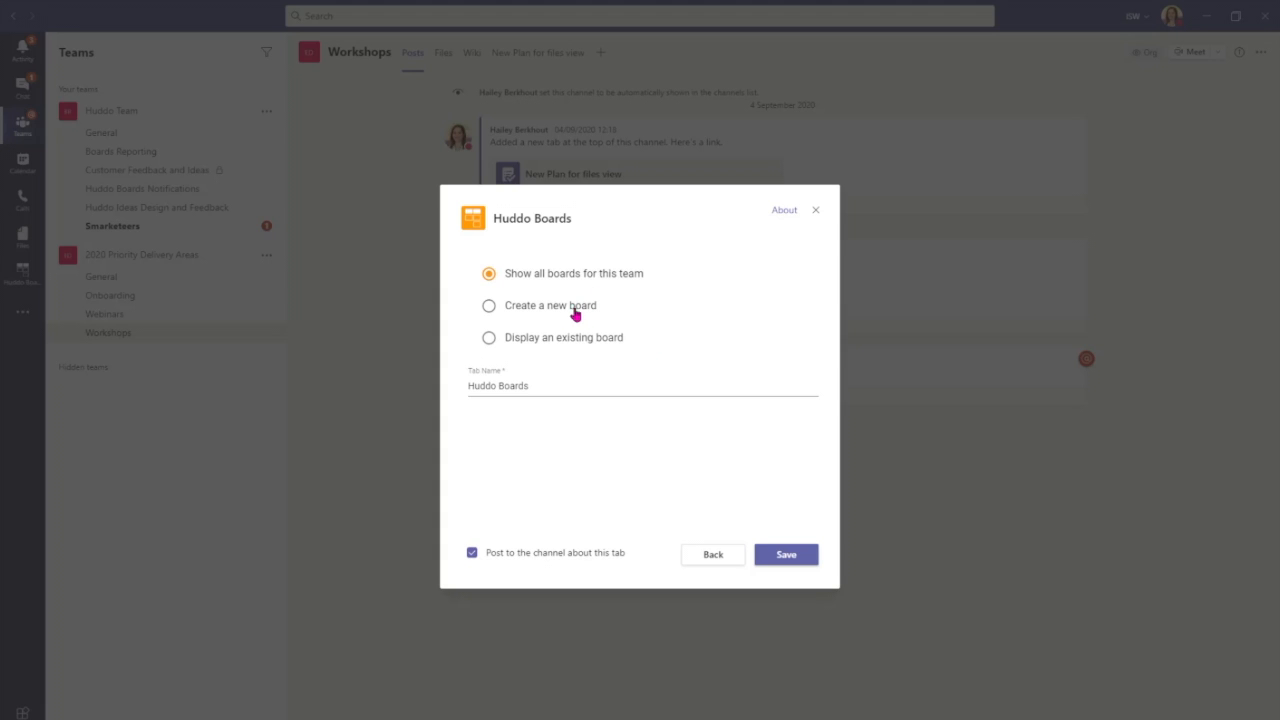
- Create a new board named 'Workshops 2021' and save it as the channel tab
left_click(488, 304)
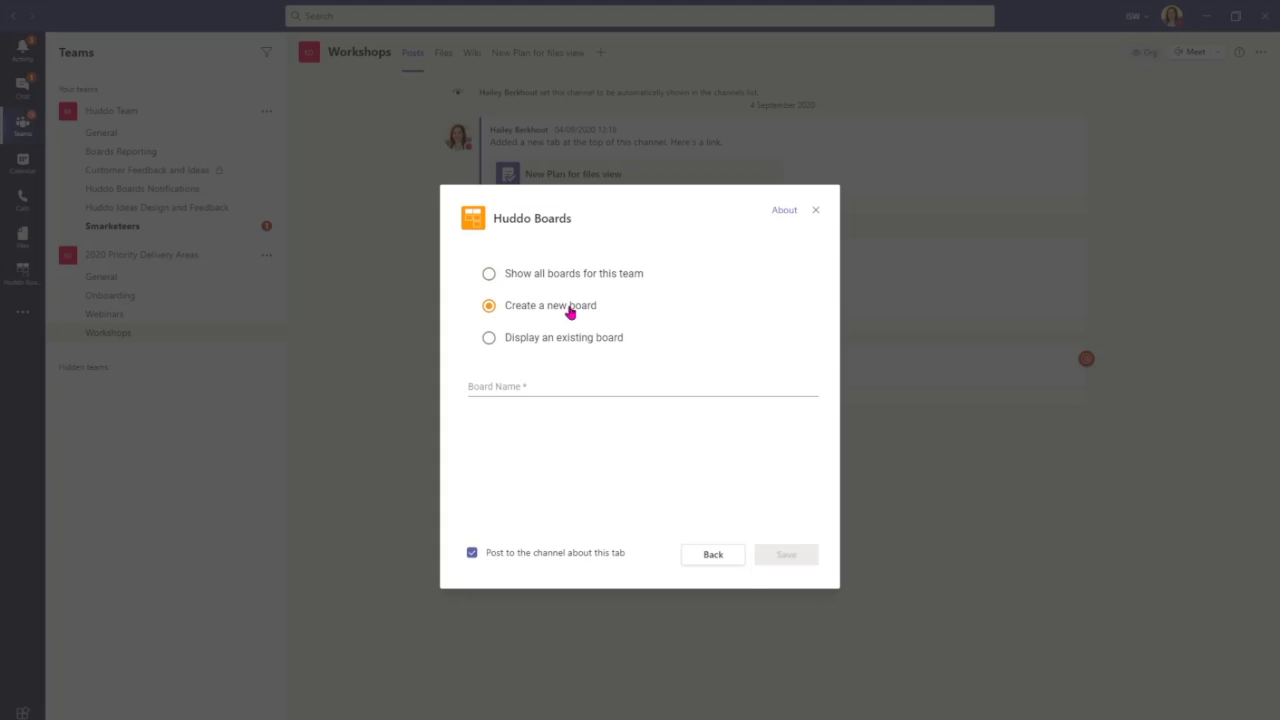
left_click(520, 388)
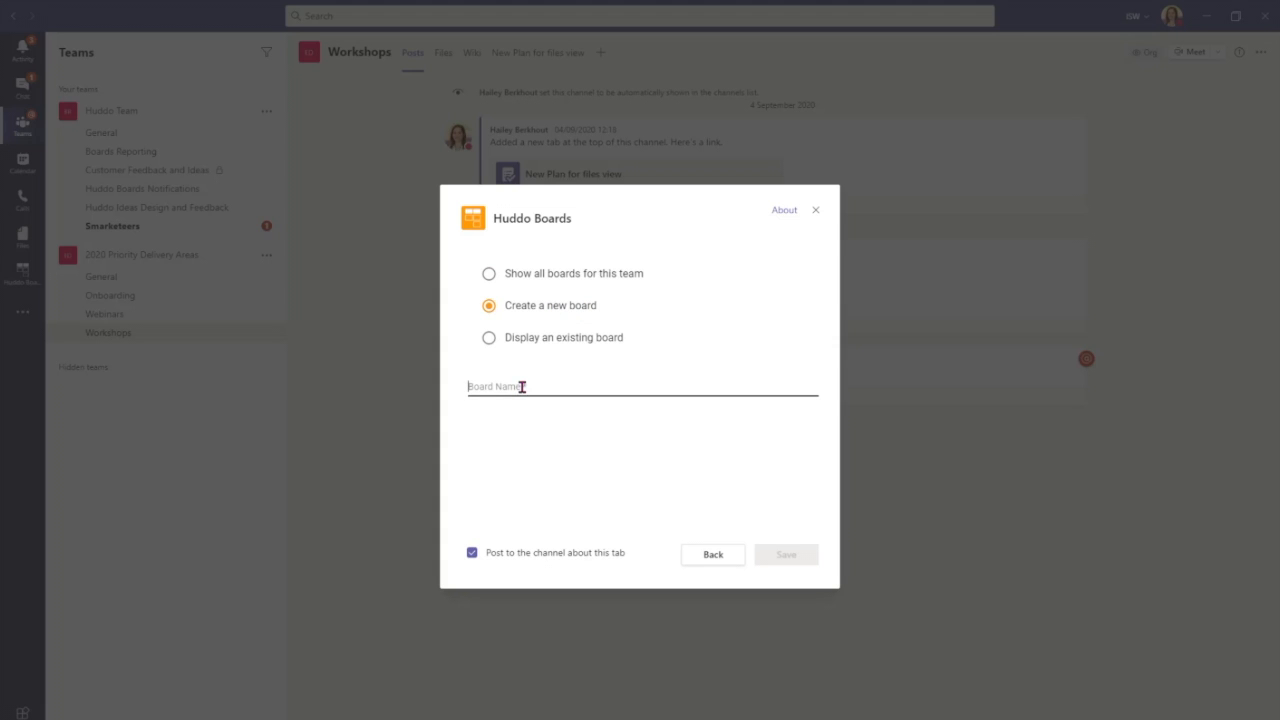
type("W")
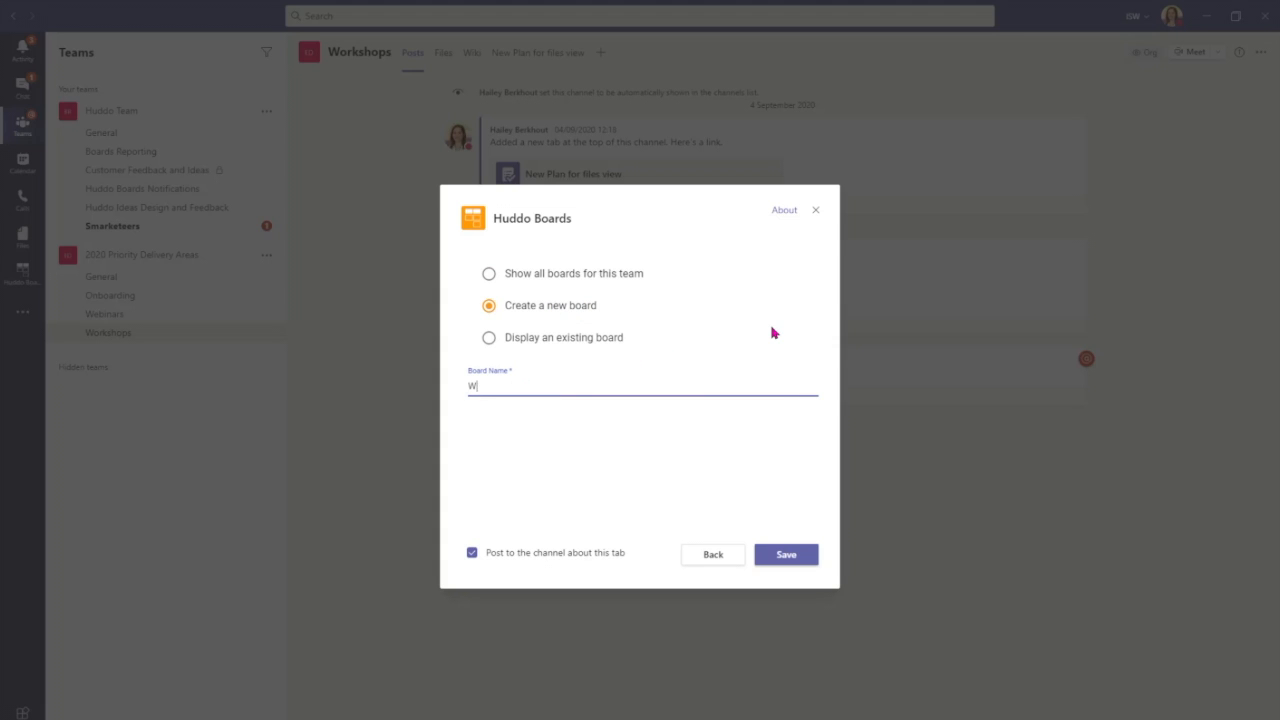
type("orkshops 2021")
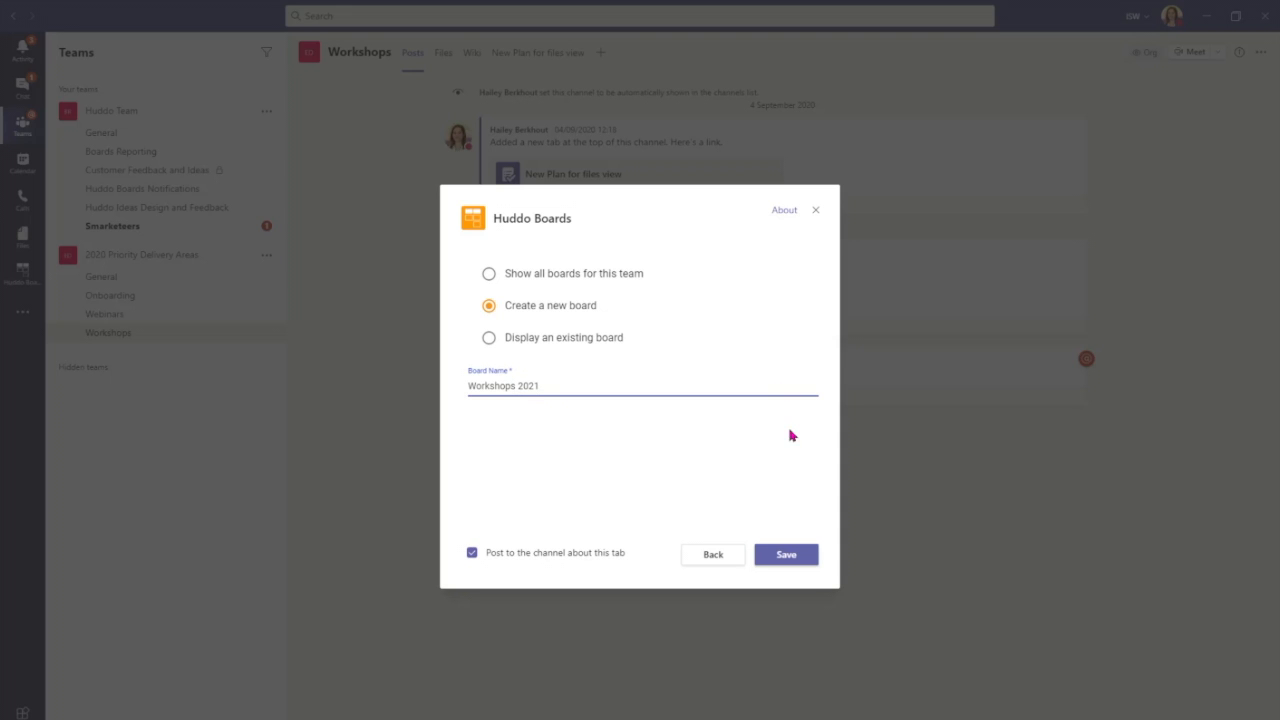
left_click(786, 554)
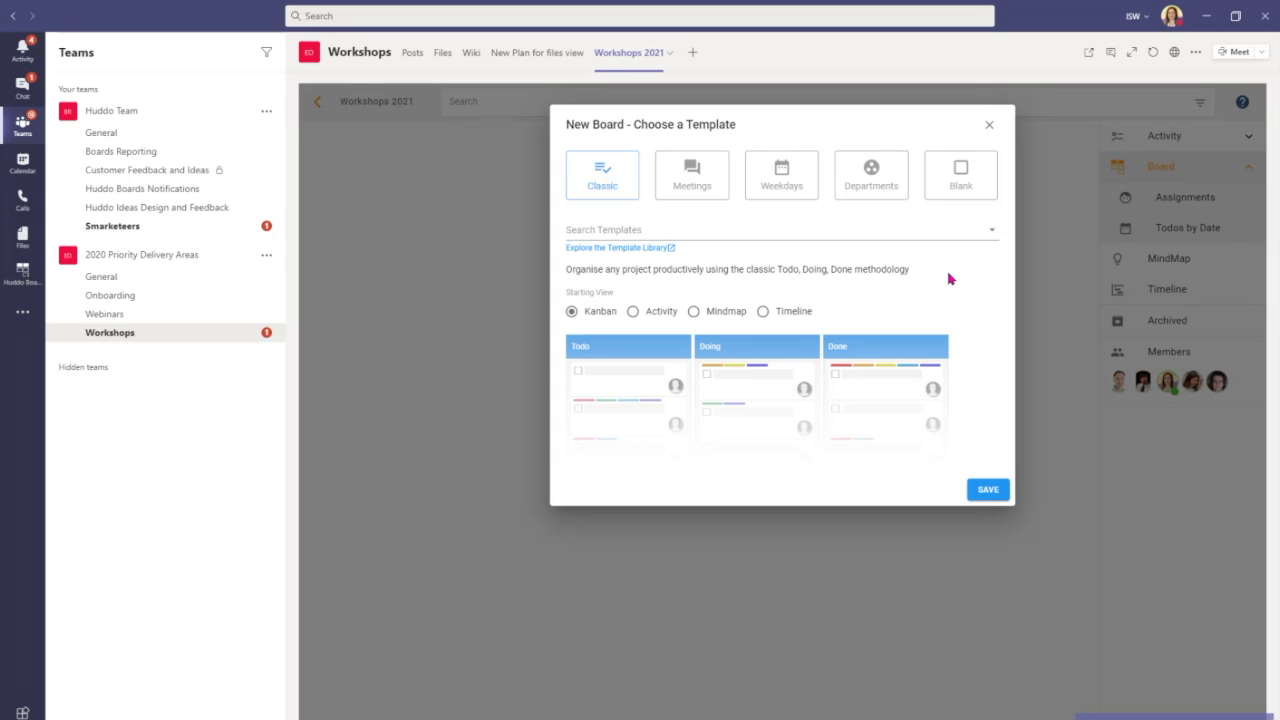
mouse_move(938, 270)
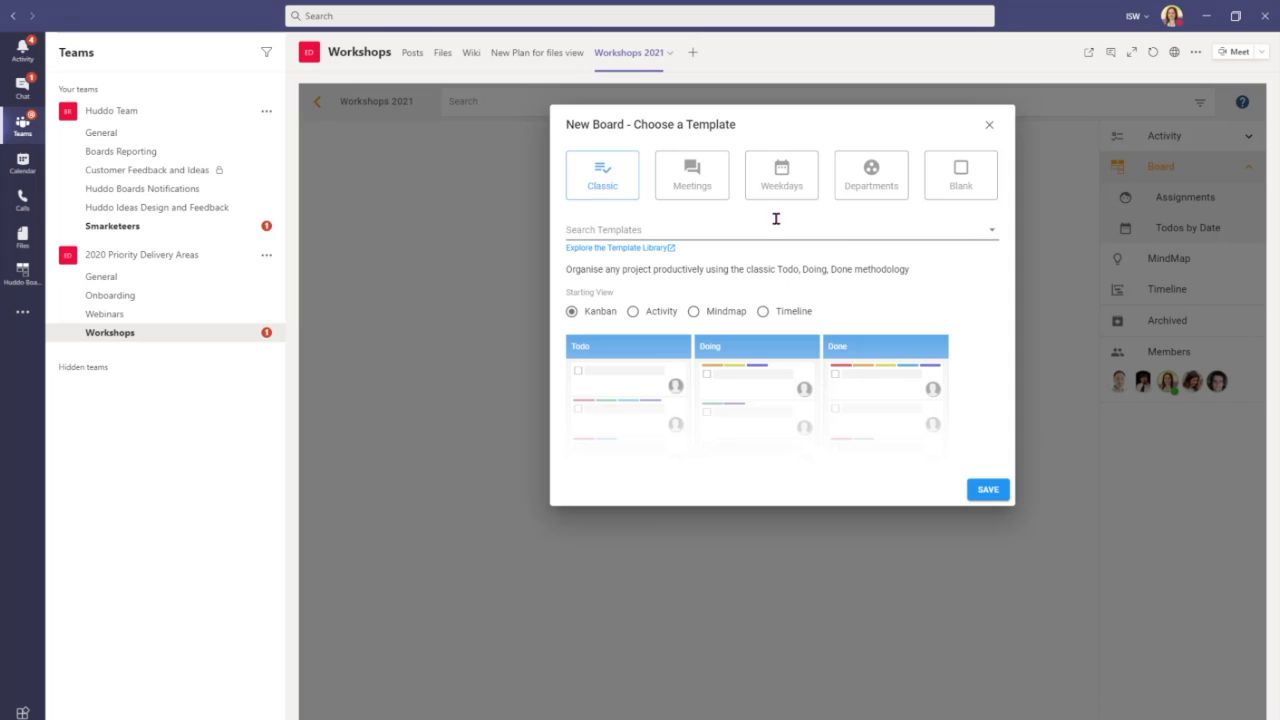
mouse_move(692, 176)
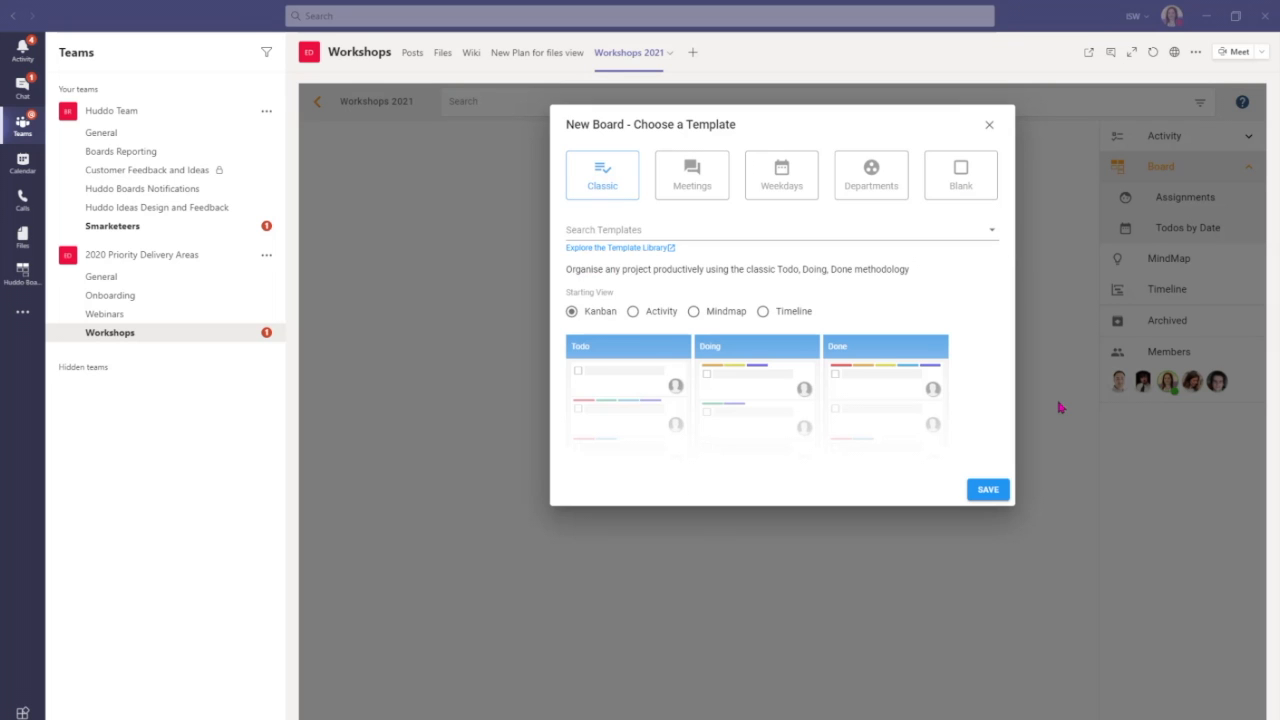
mouse_move(620, 176)
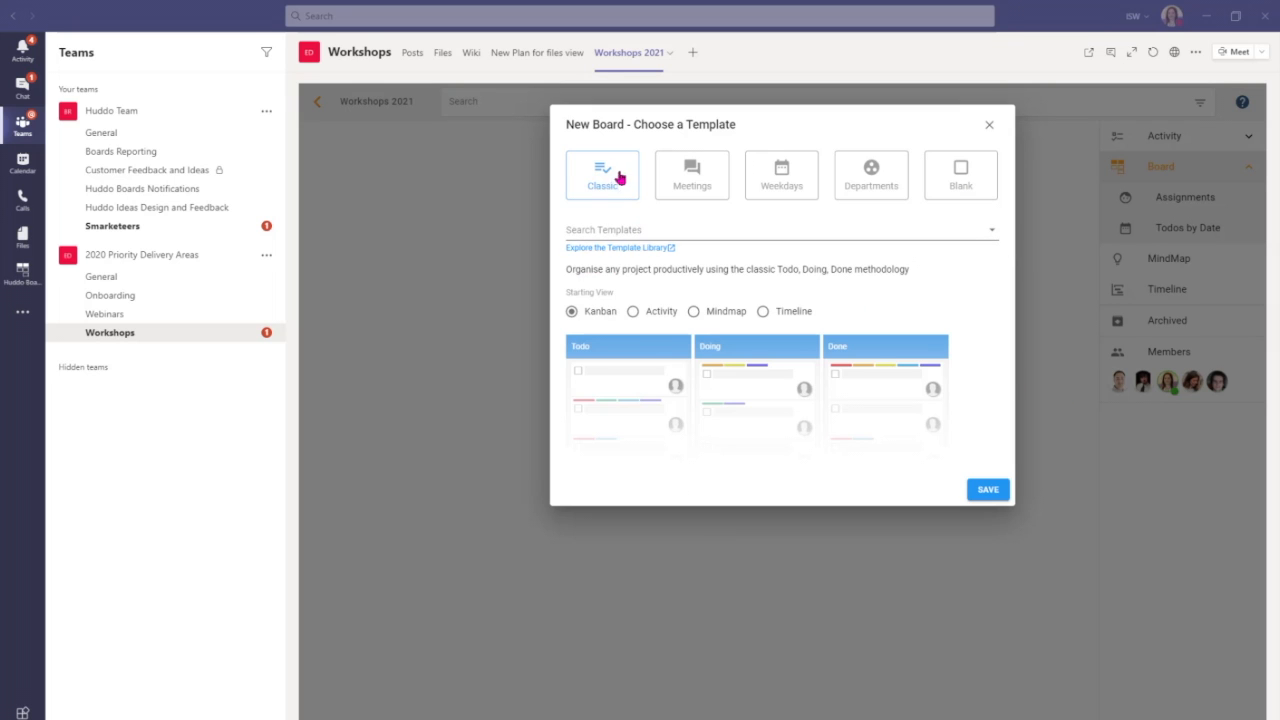
mouse_move(744, 356)
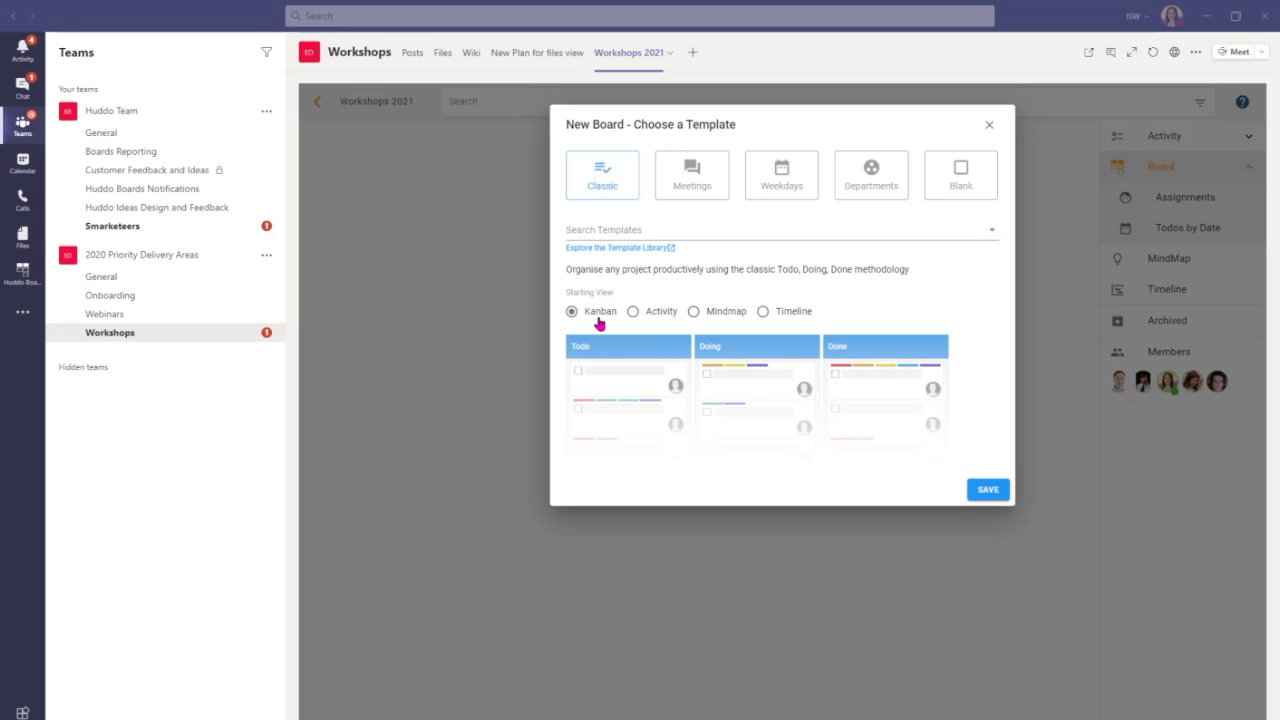
mouse_move(988, 488)
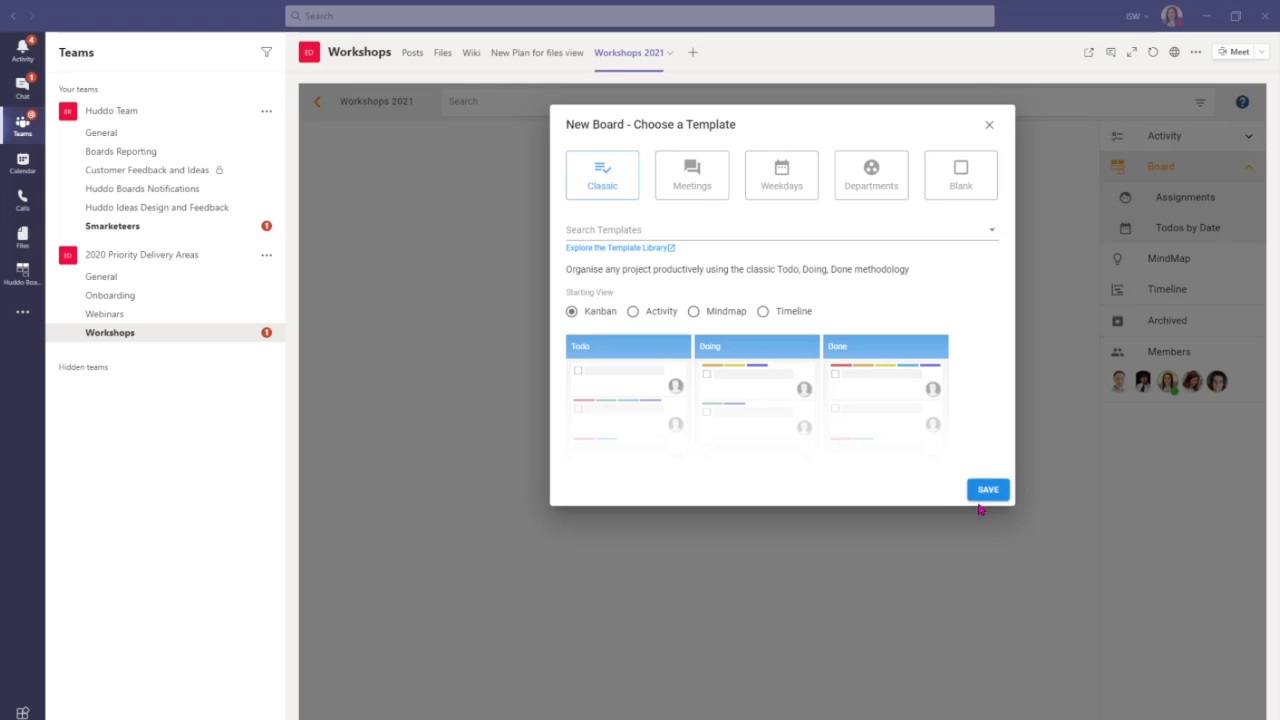
- Save the Classic Todo/Doing/Done template with Kanban as the starting view
left_click(988, 488)
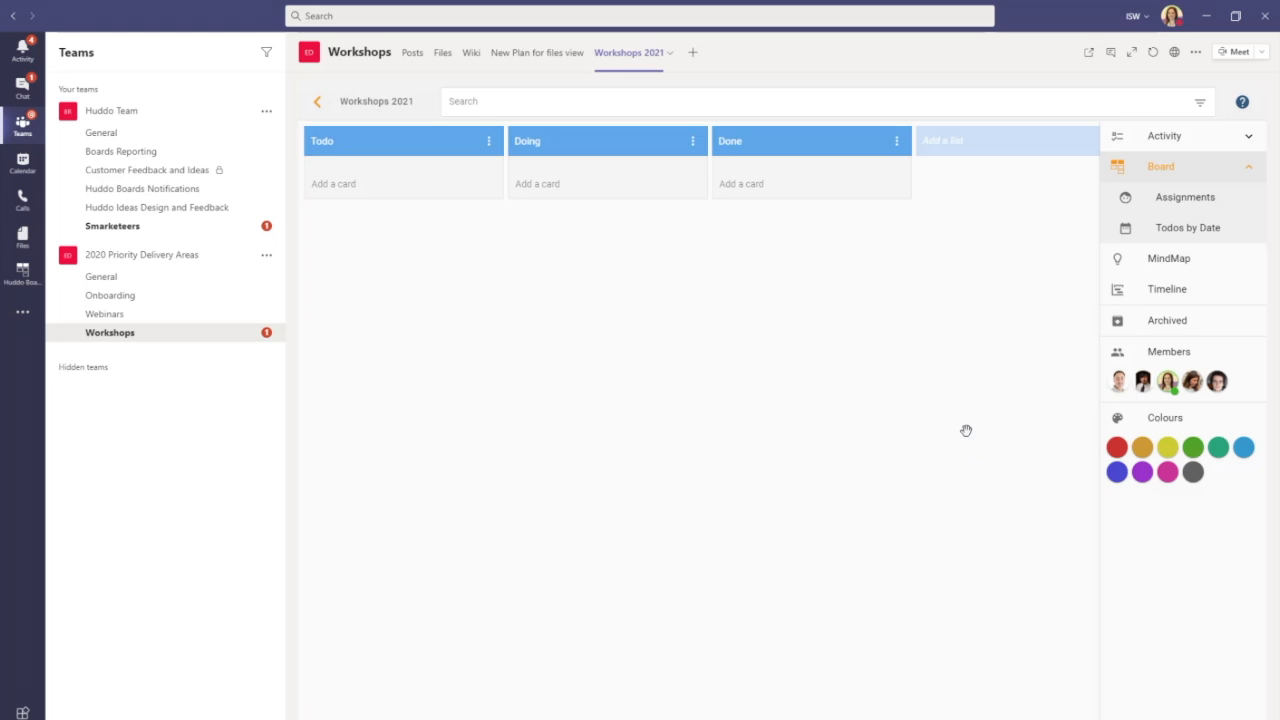
mouse_move(700, 336)
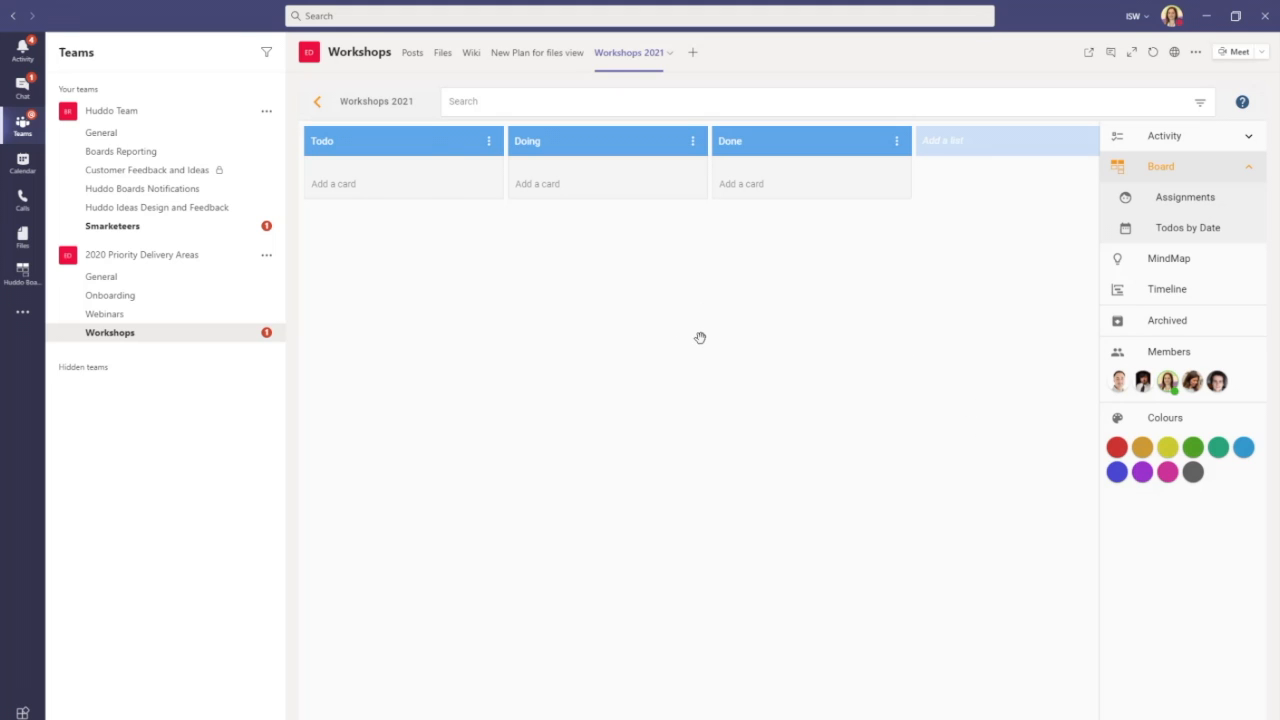
mouse_move(728, 140)
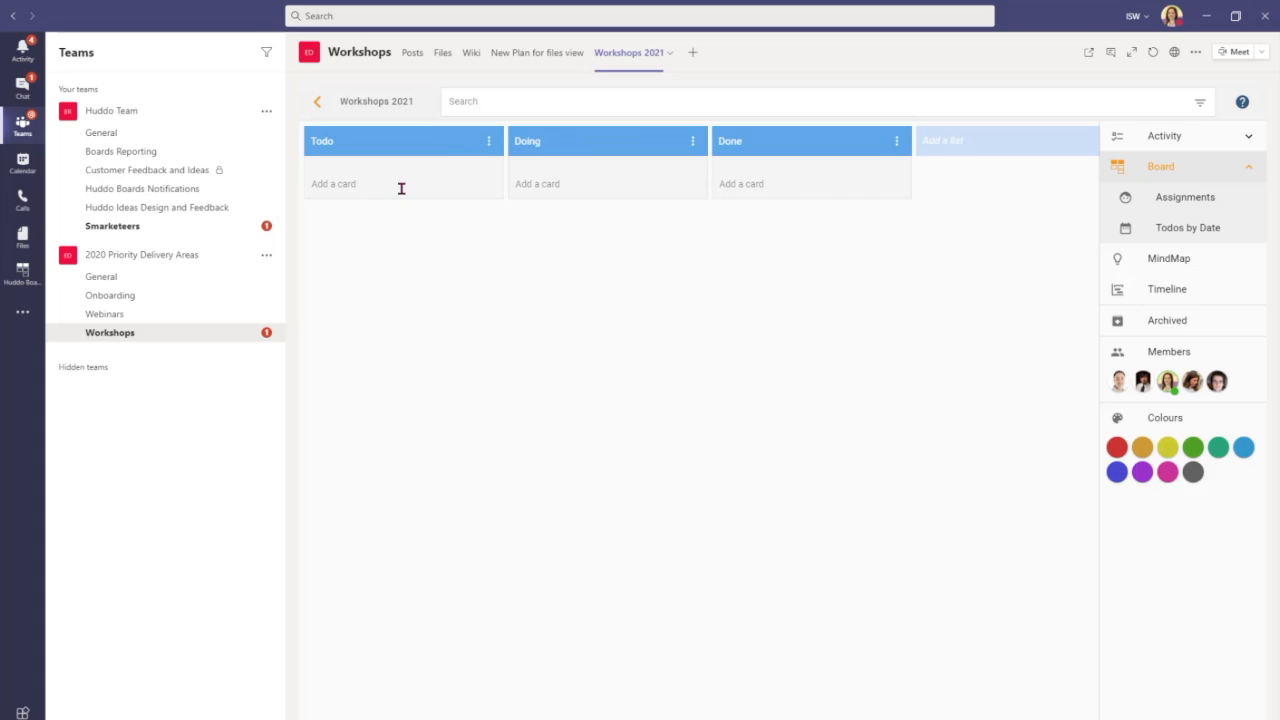
mouse_move(934, 370)
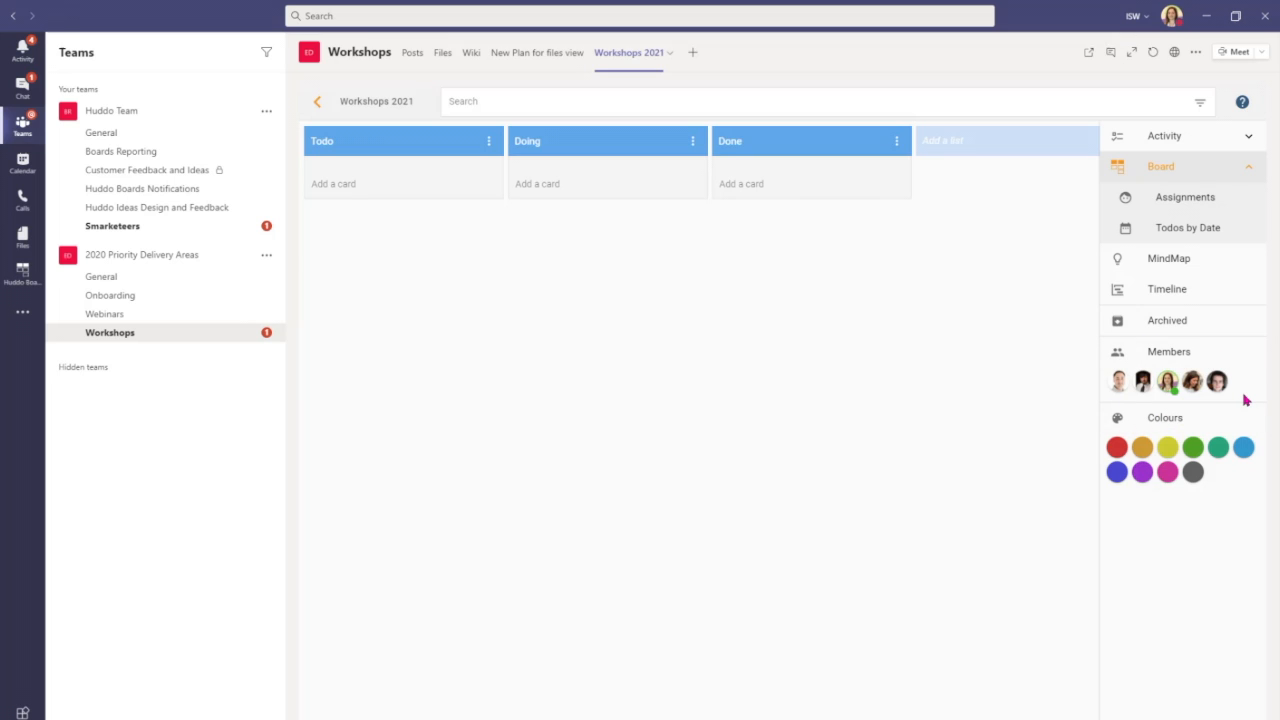
mouse_move(1004, 382)
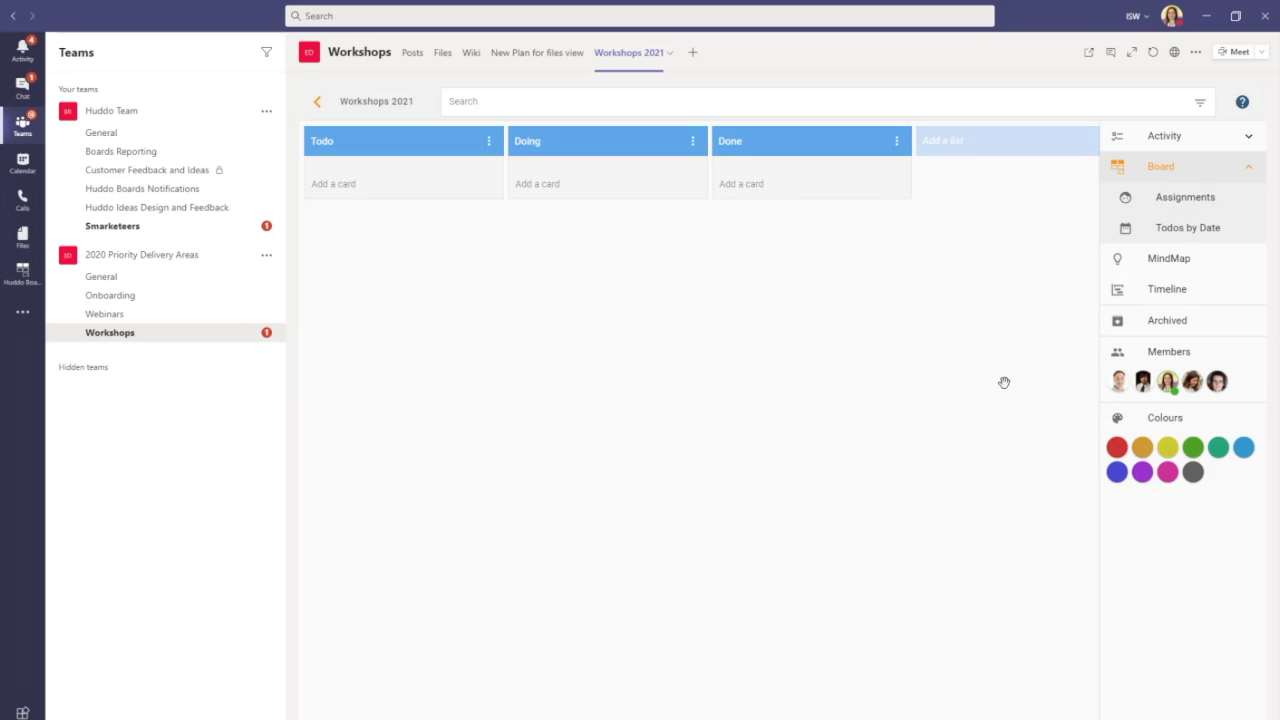
mouse_move(996, 380)
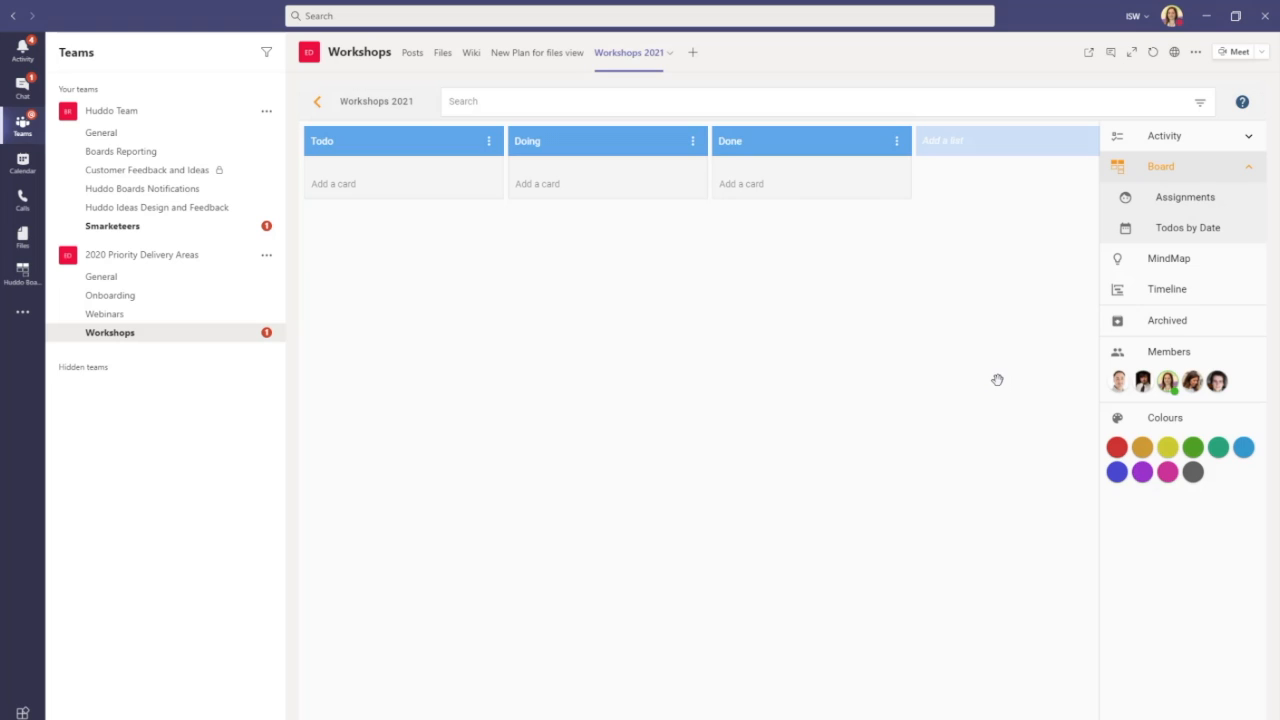
mouse_move(808, 158)
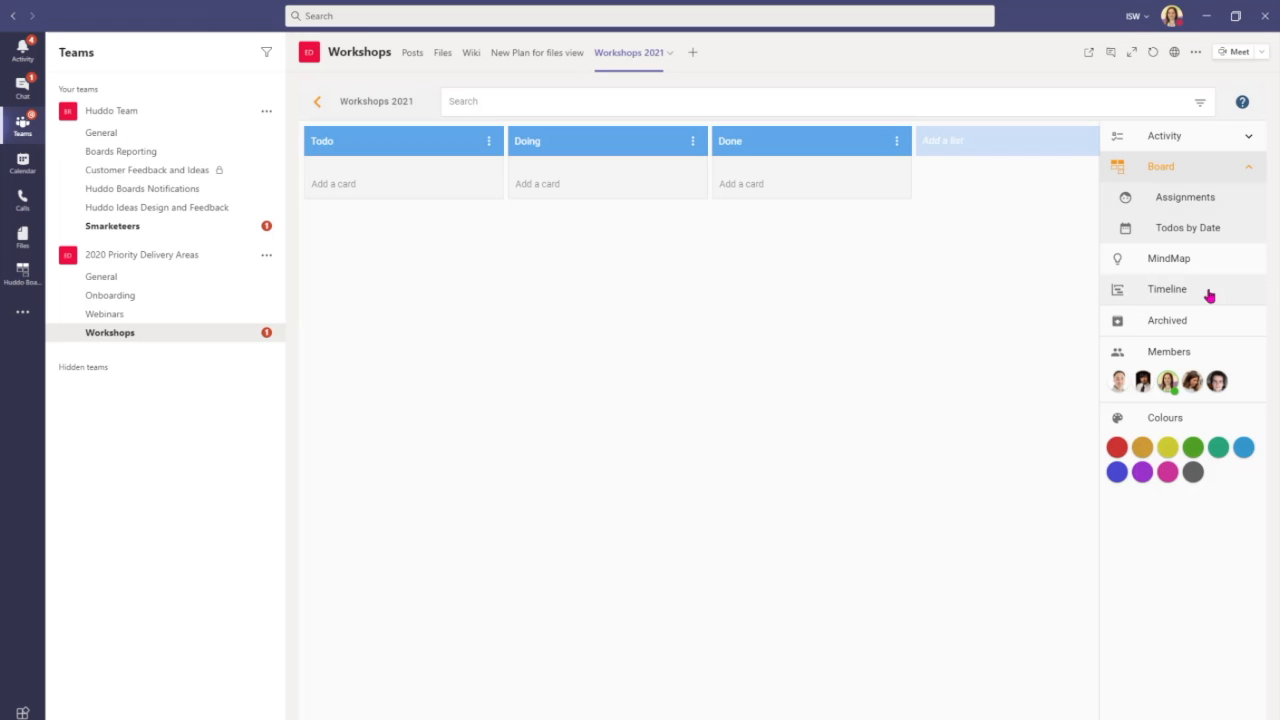
mouse_move(1064, 284)
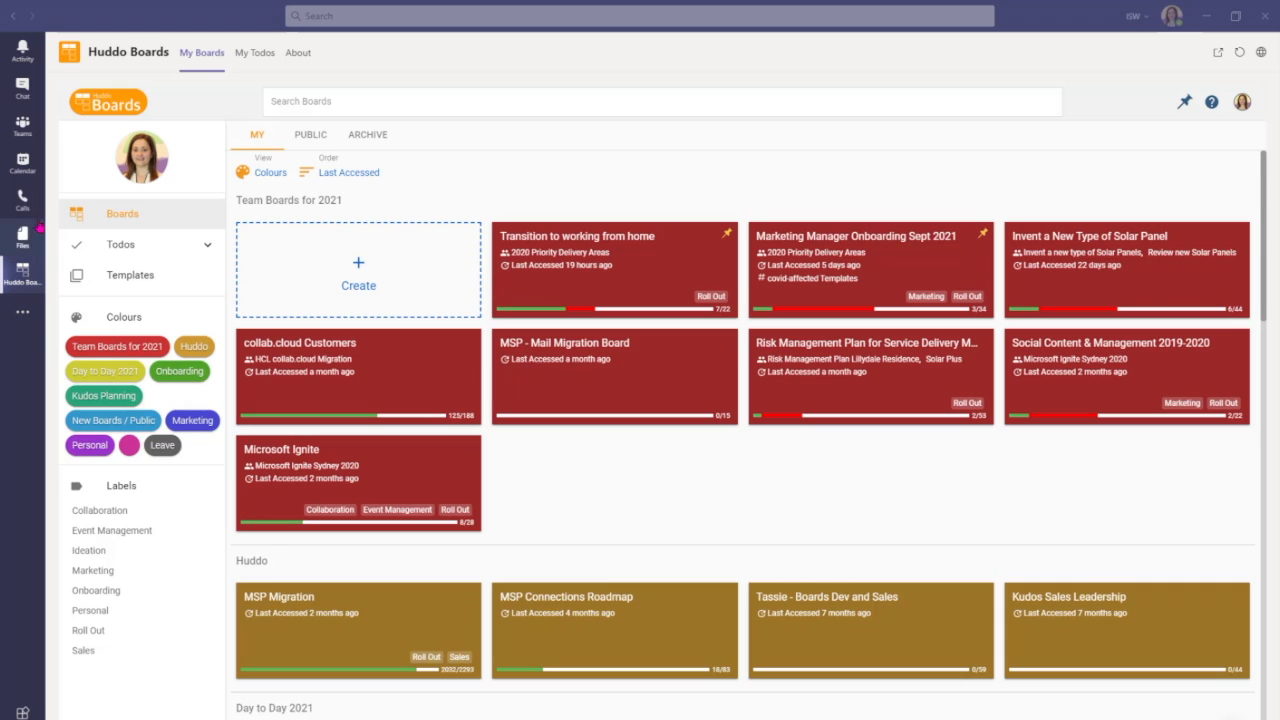
- Return to the Workshops channel, then switch to the Huddo Boards product website
left_click(22, 124)
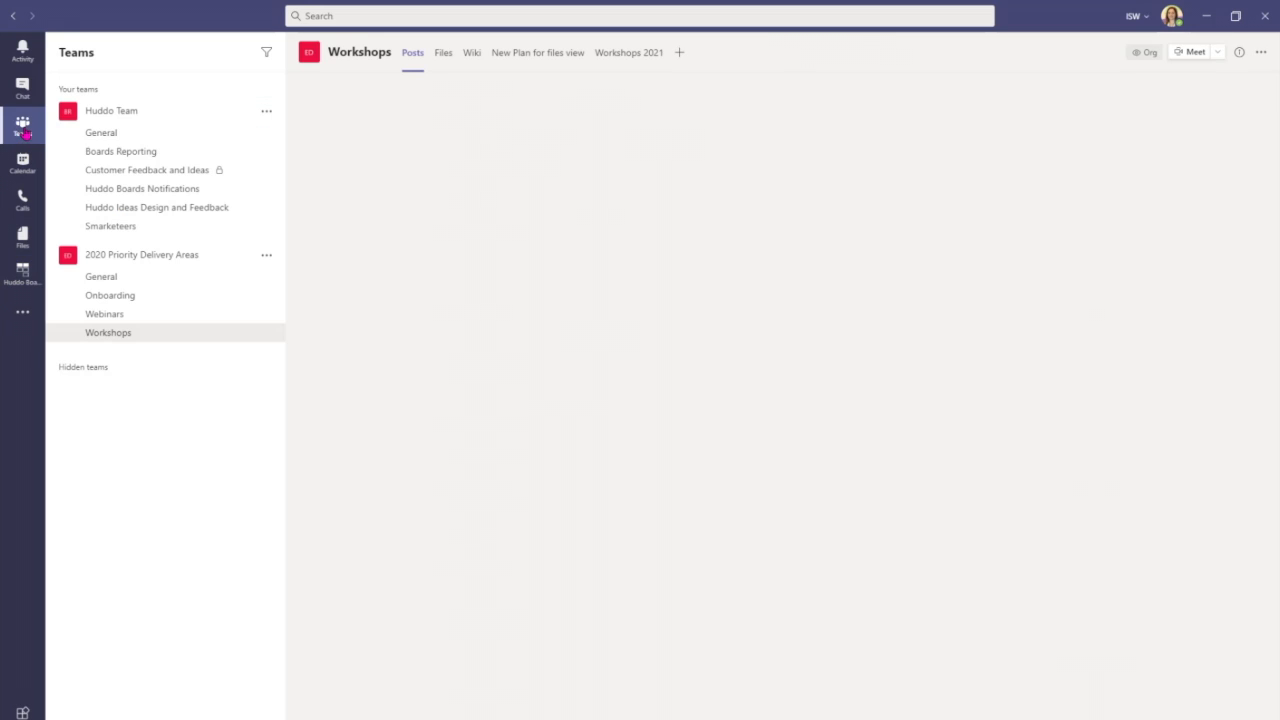
left_click(412, 52)
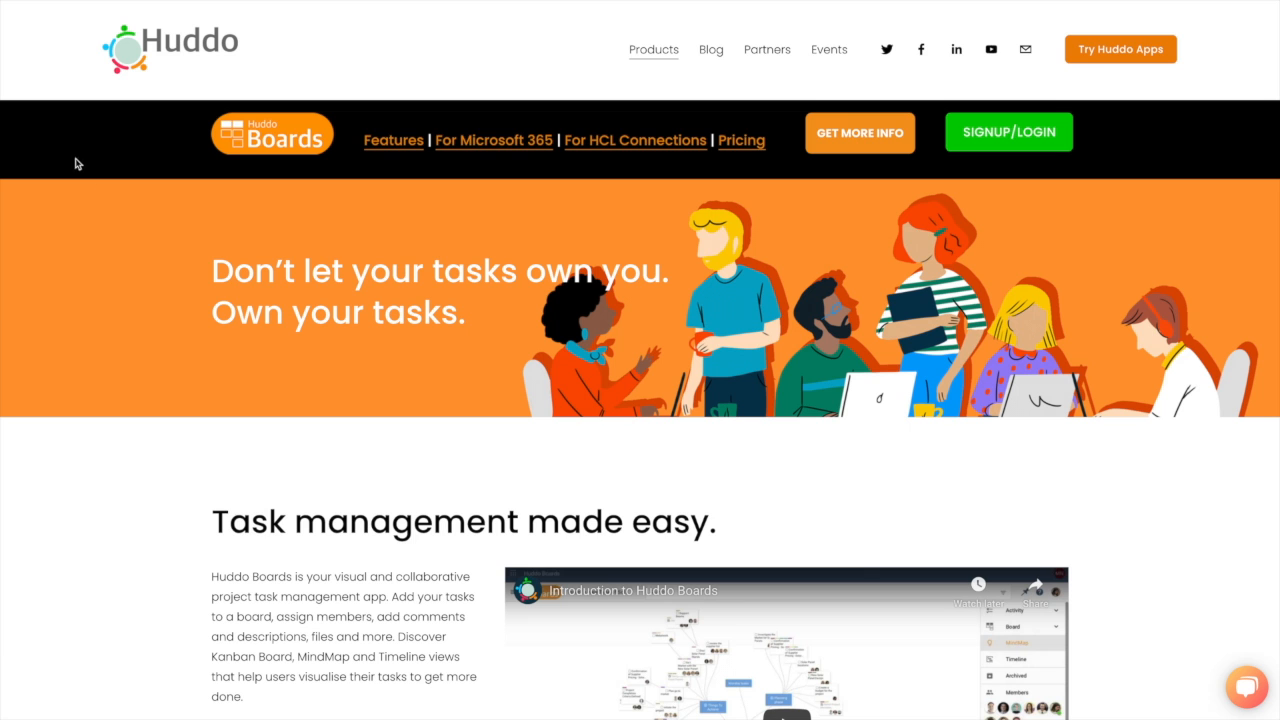
mouse_move(1016, 60)
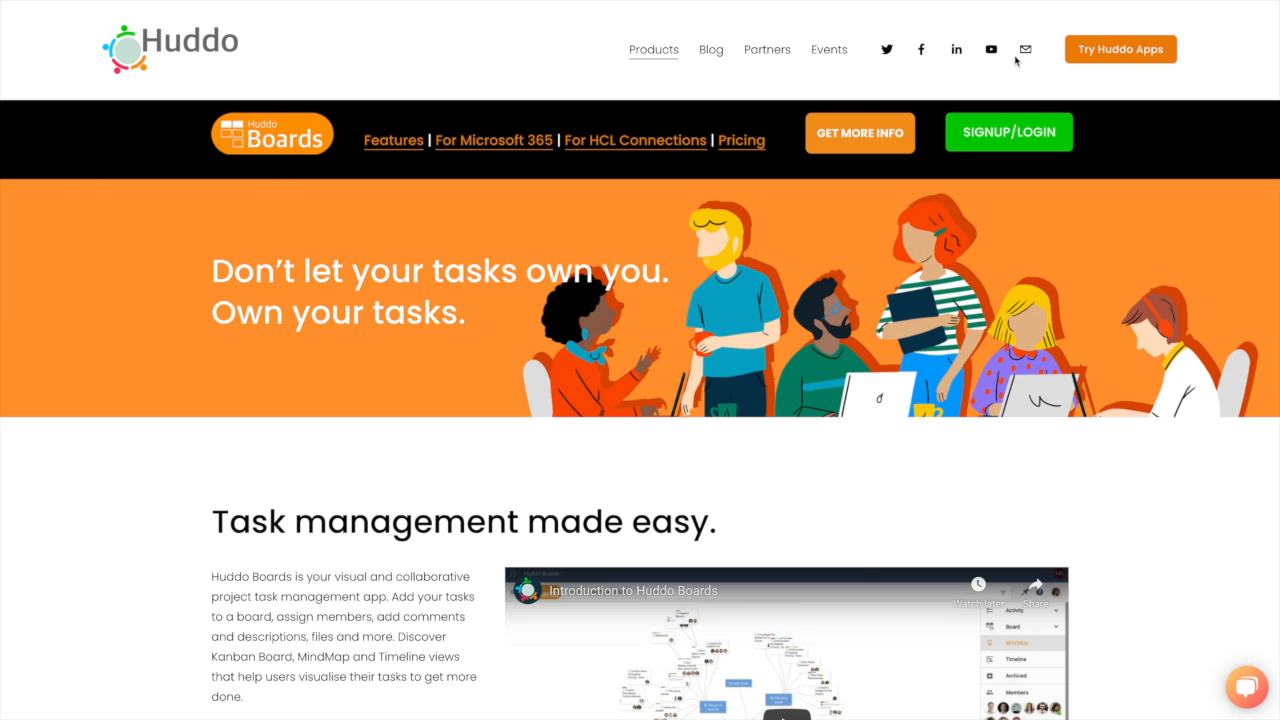
mouse_move(1024, 48)
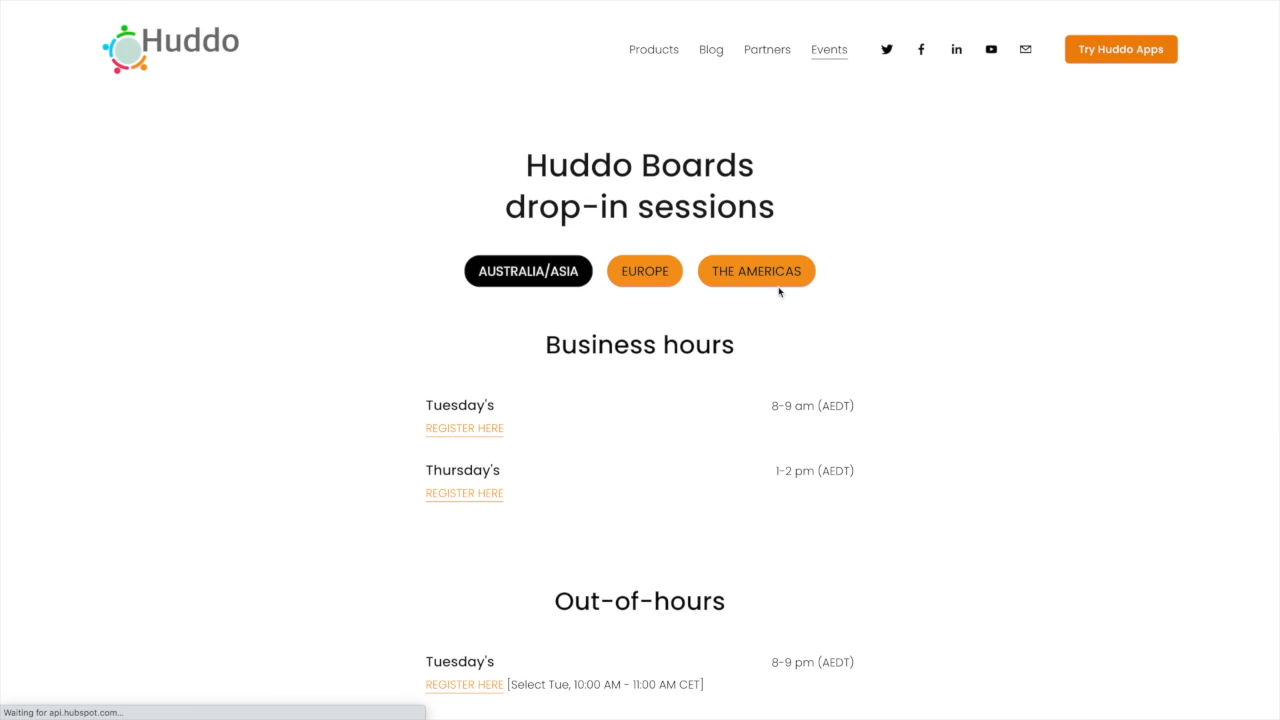
- Scroll down the Events page through the Huddo Boards drop-in session times
scroll("down", 3)
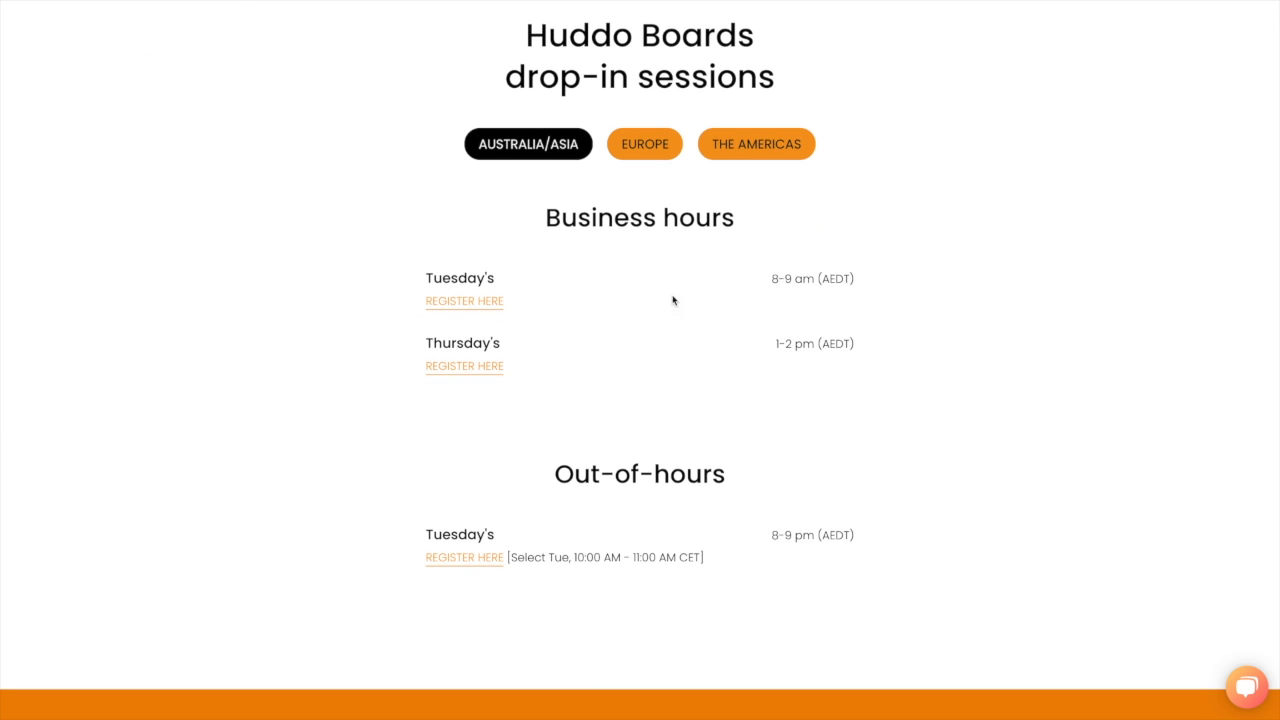